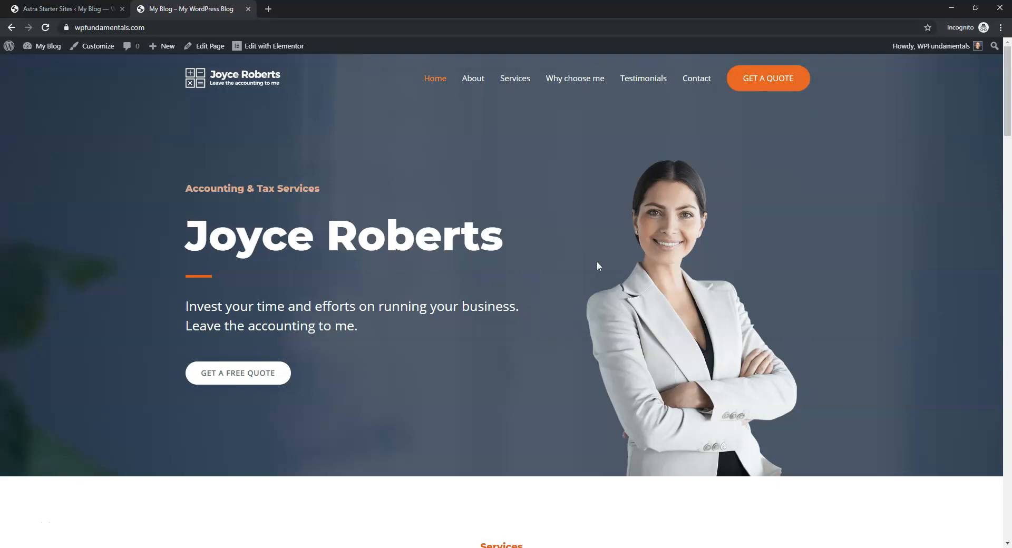
mouse_move(609, 276)
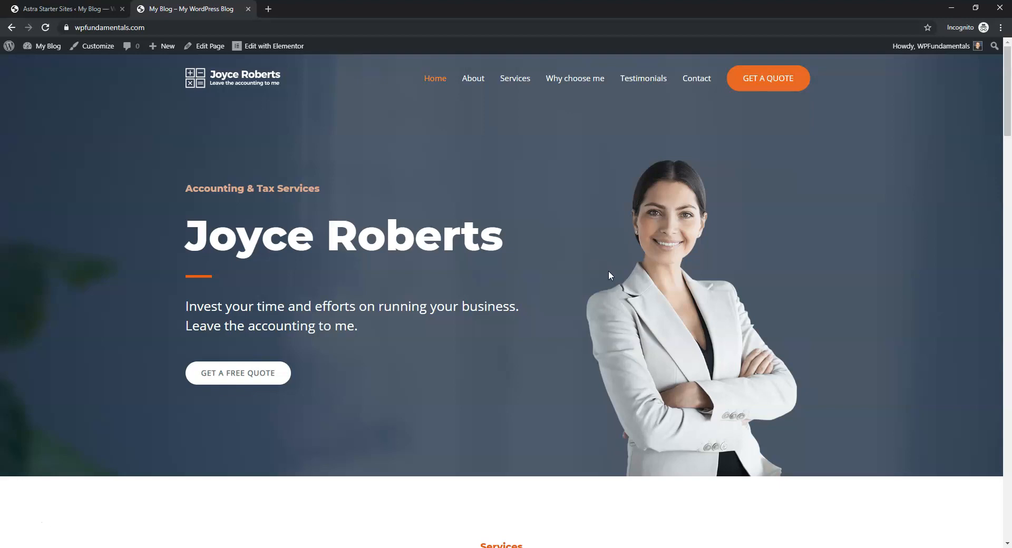
Step: Return to the Astra Starter Sites tab previewing the Accountant template
left_click(64, 8)
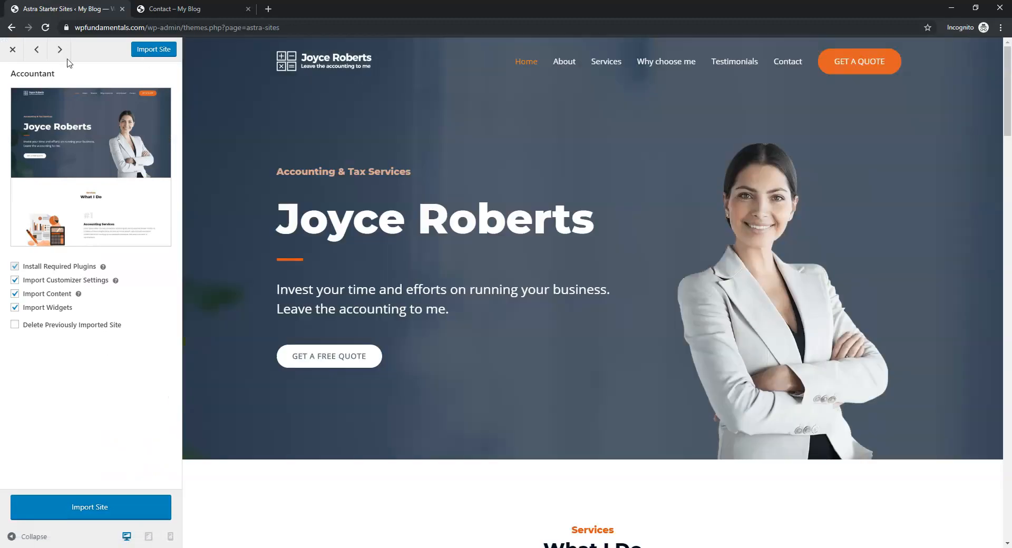
Step: Preview the Accountant template's Contact page form, then view the site's own Contact page
left_click(786, 61)
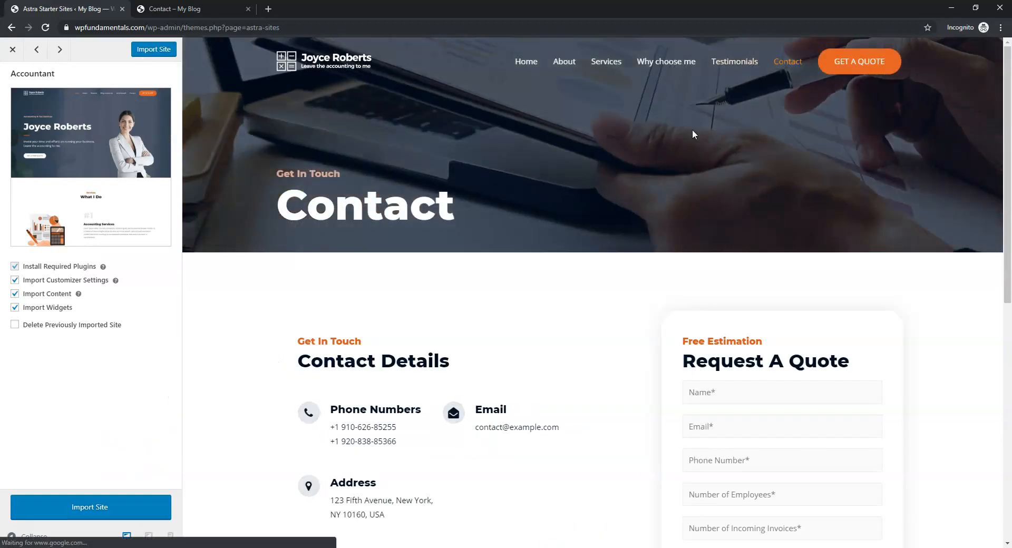
scroll("down", 3)
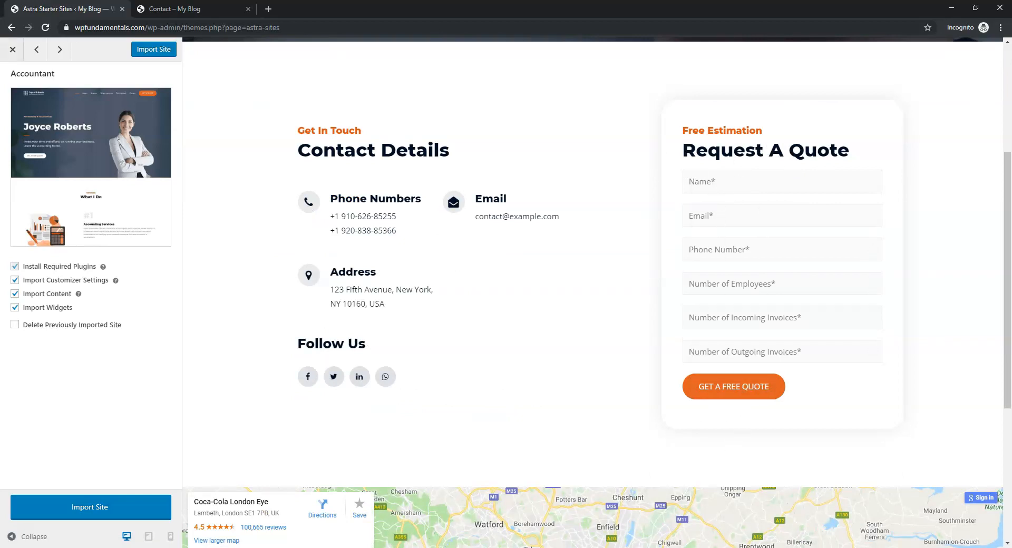
left_click(193, 9)
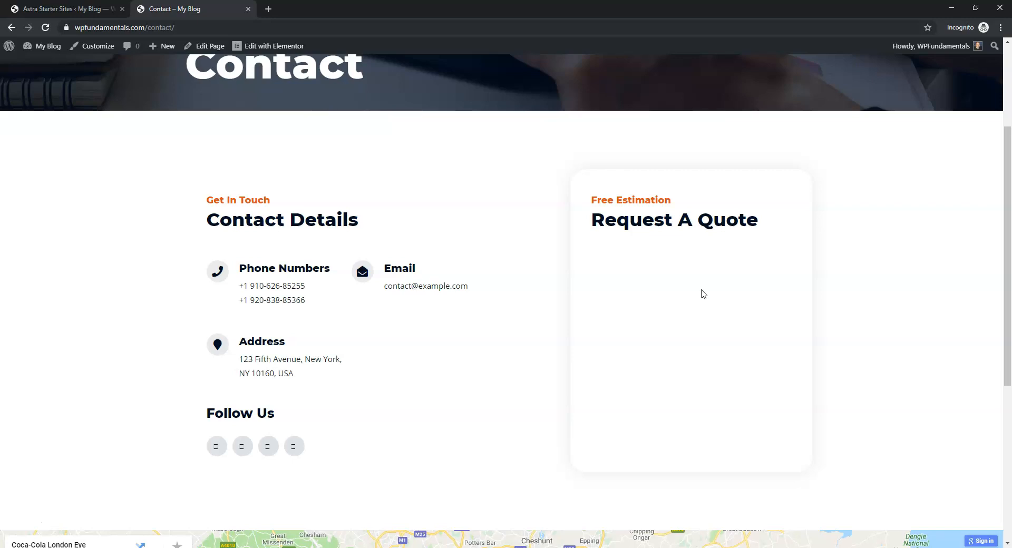
Step: Return to the admin tab and open the WPForms list of forms
left_click(64, 8)
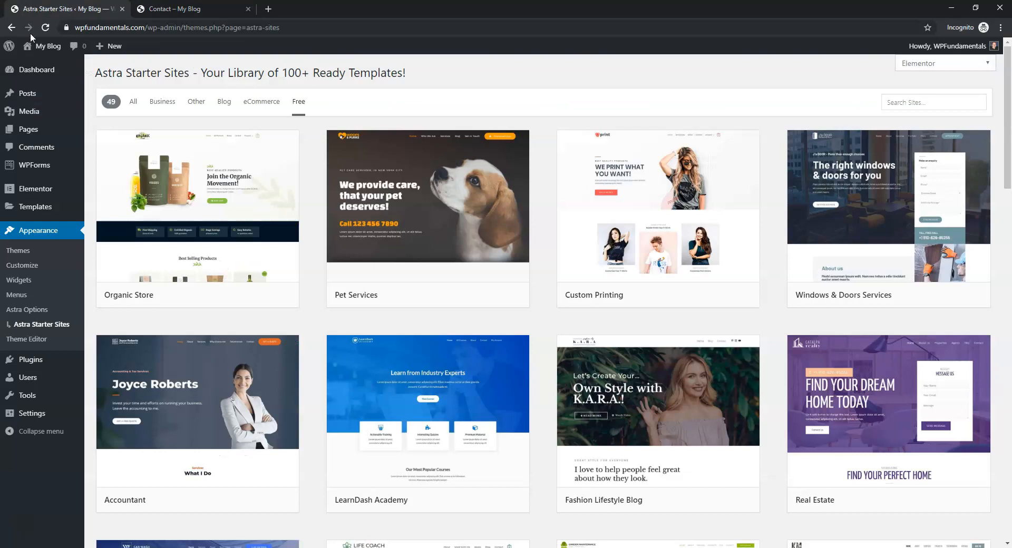
mouse_move(32, 414)
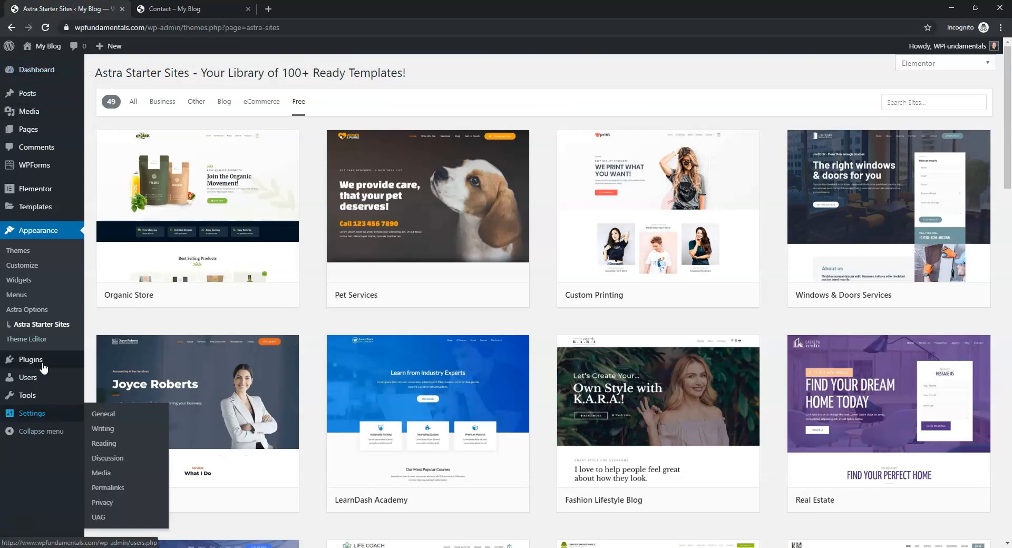
mouse_move(35, 164)
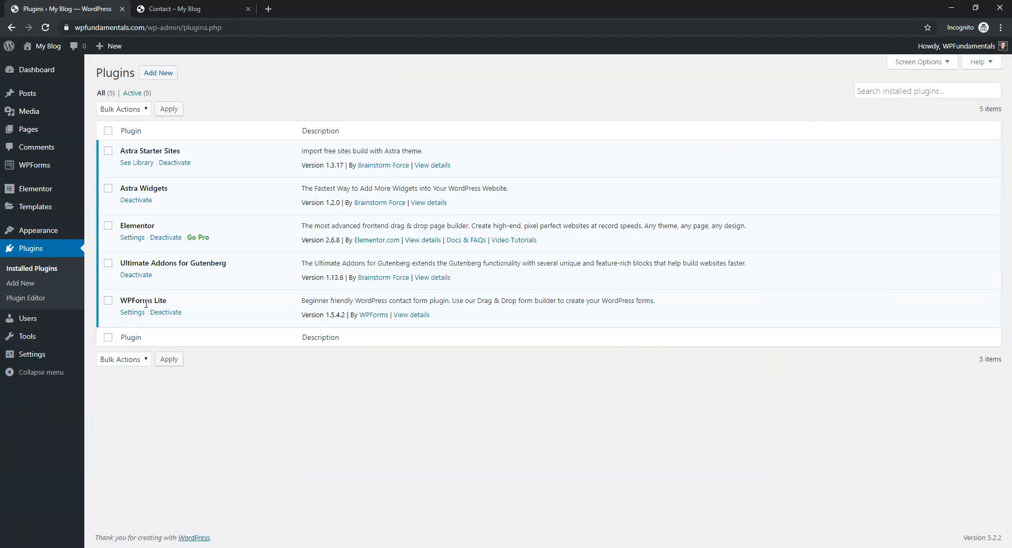
mouse_move(173, 98)
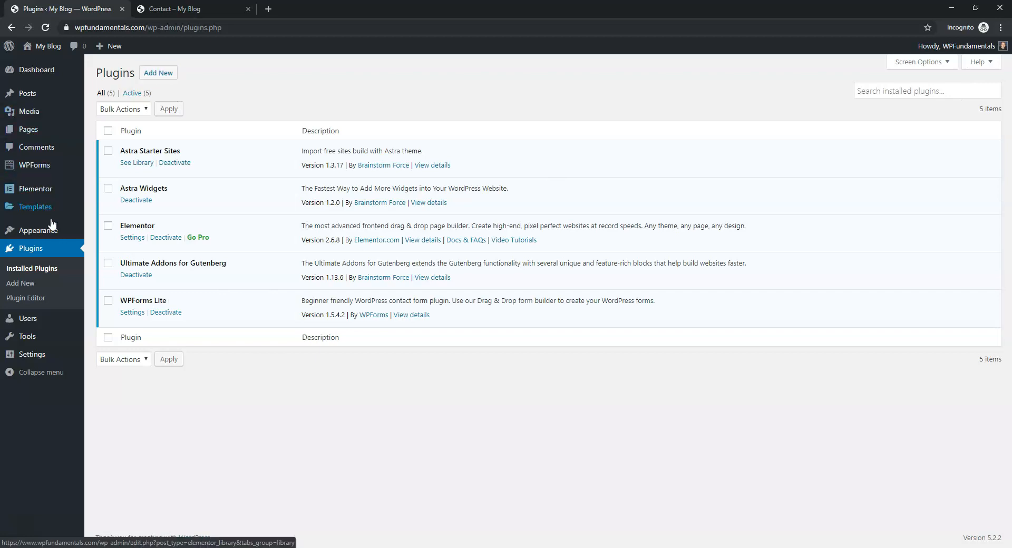
left_click(35, 165)
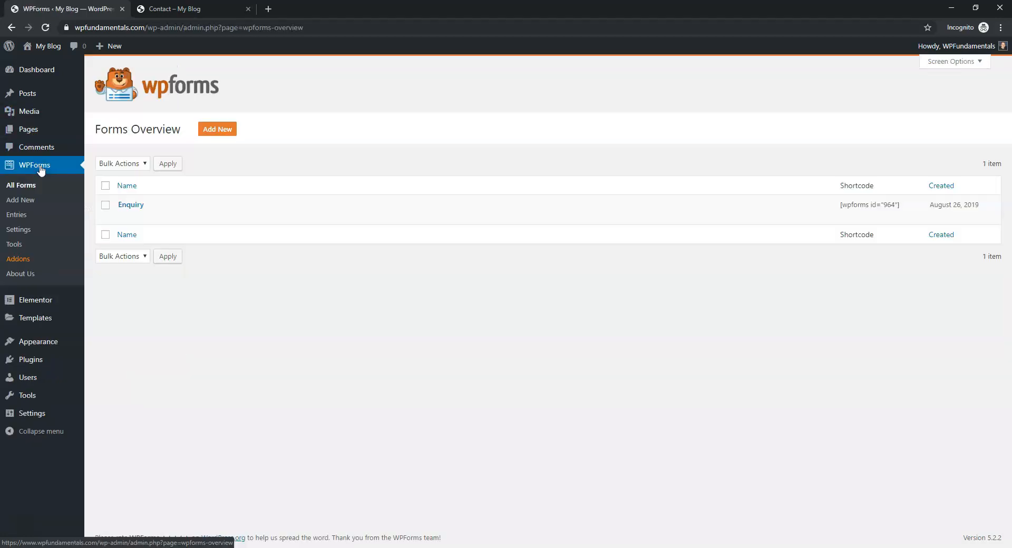
mouse_move(130, 205)
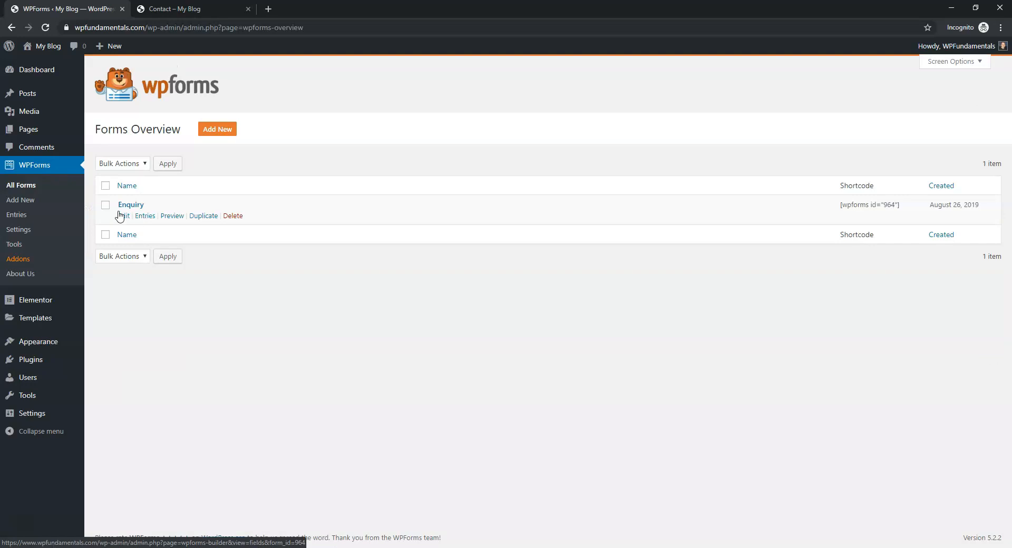
Step: Open the Contact page in Elementor to inspect its id 143 shortcode, then return to WPForms
left_click(188, 8)
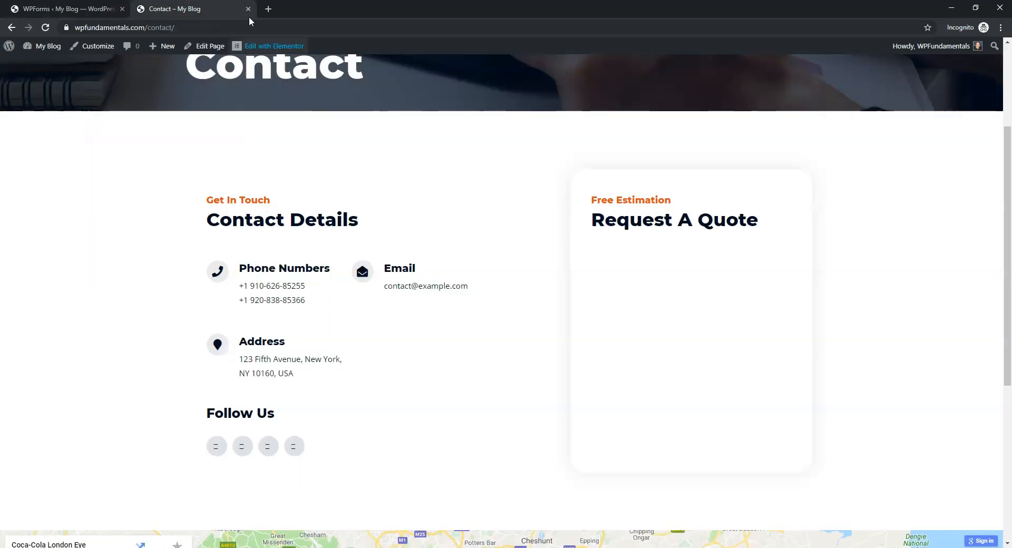
mouse_move(278, 46)
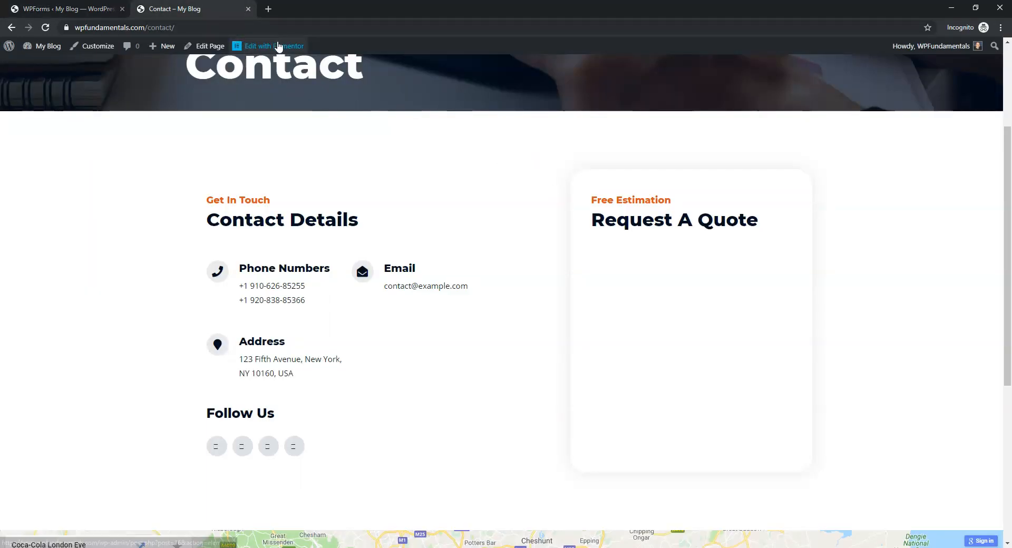
left_click(273, 46)
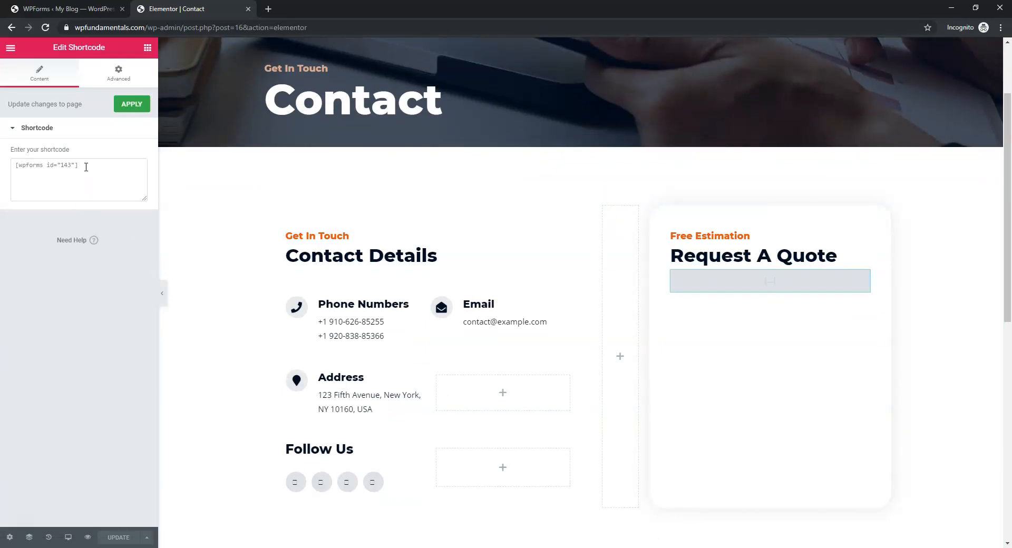
left_click(64, 9)
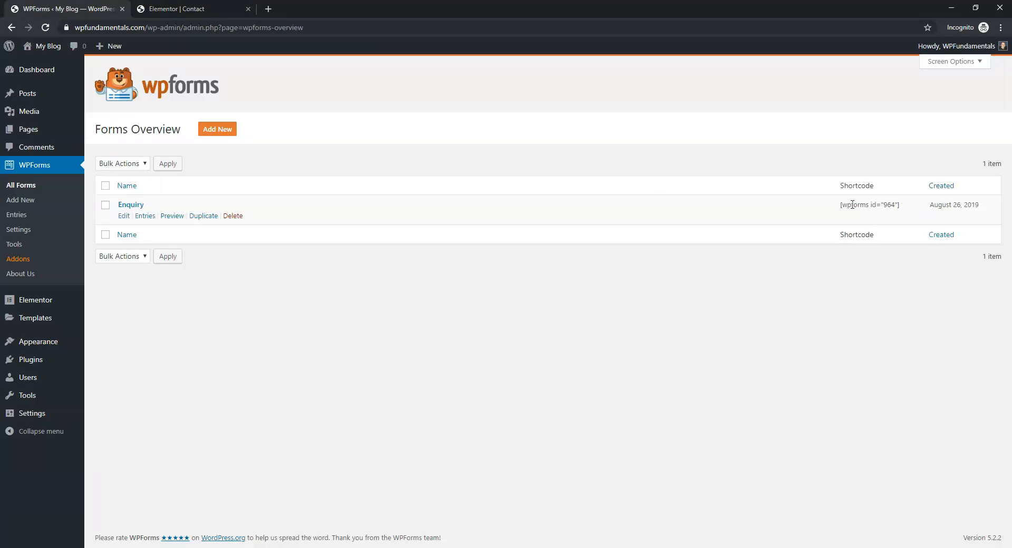
mouse_move(914, 208)
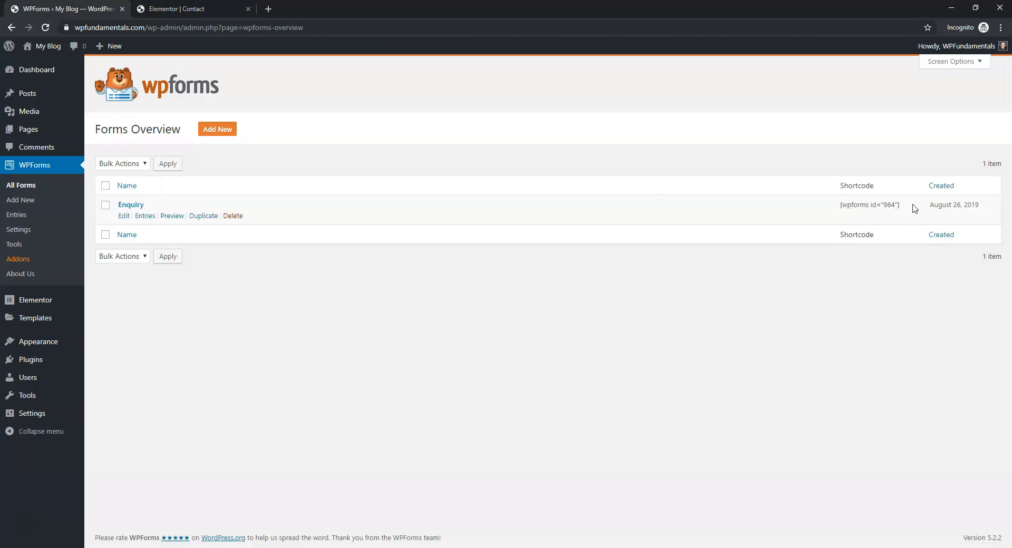
mouse_move(279, 215)
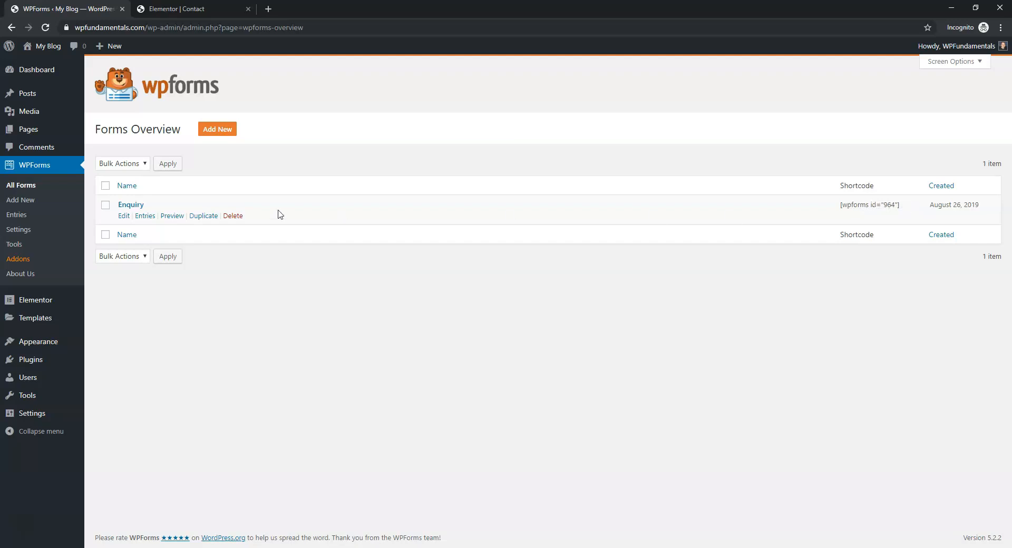
Step: Open the Enquiry form in the builder, comparing it with the Contact page tab
left_click(123, 215)
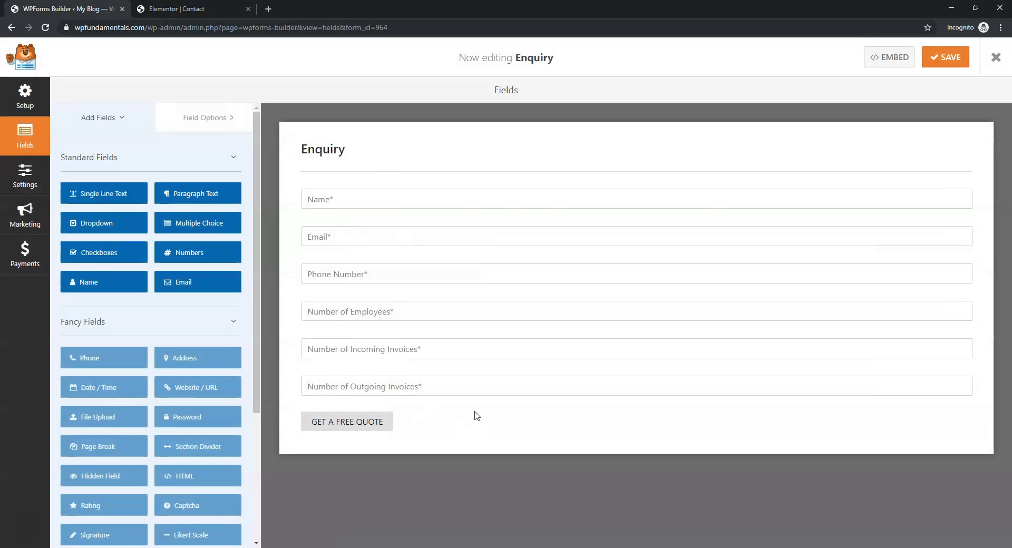
left_click(193, 9)
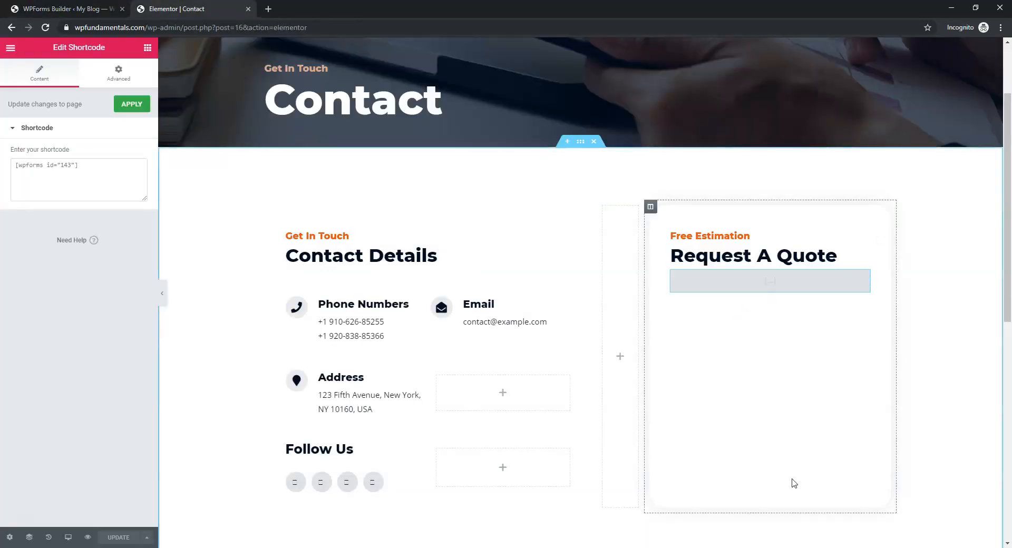
left_click(65, 8)
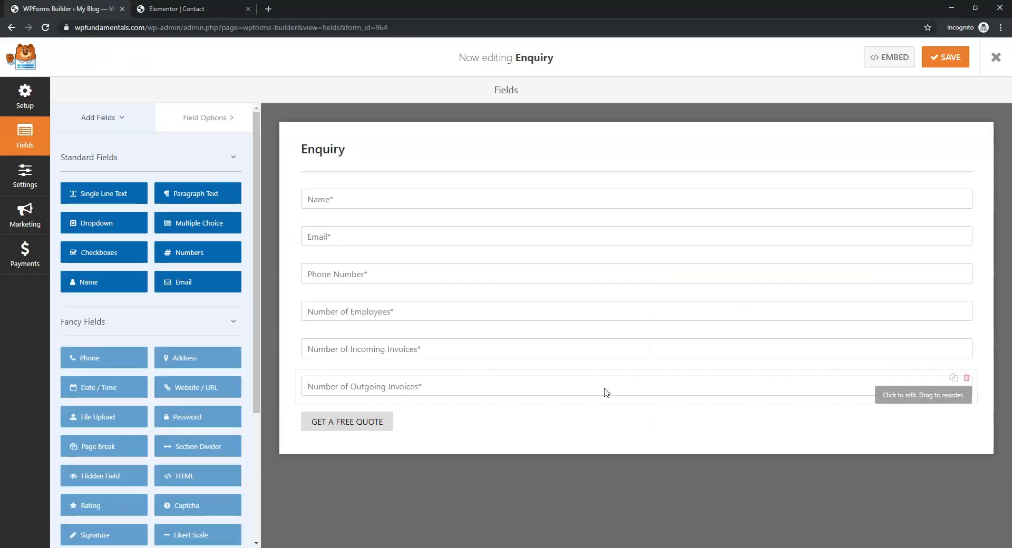
mouse_move(346, 281)
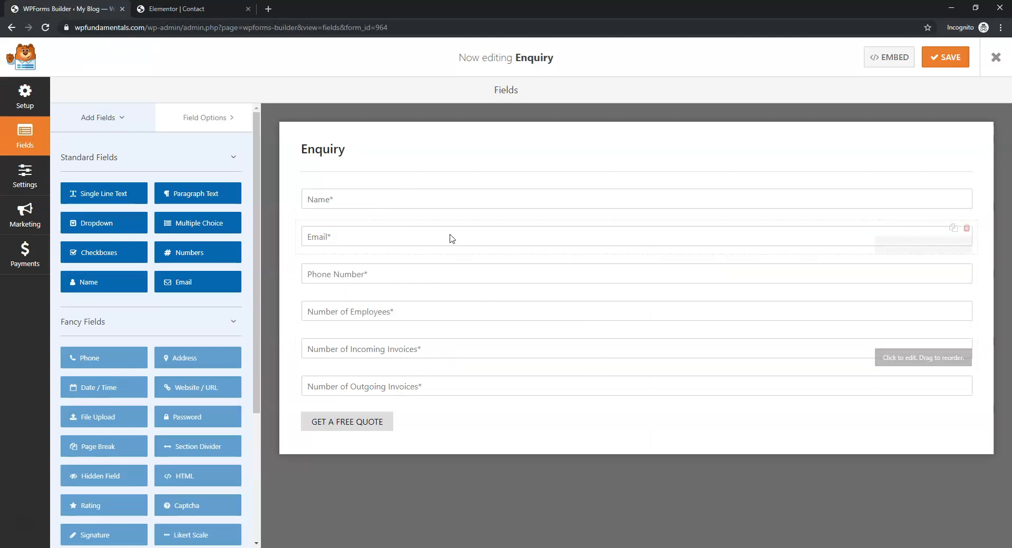
mouse_move(561, 188)
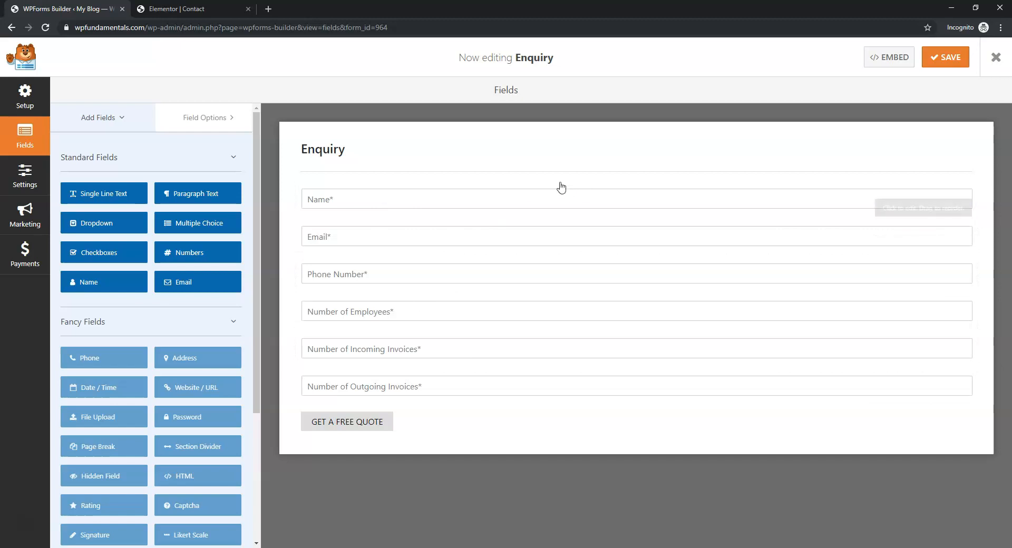
left_click(194, 9)
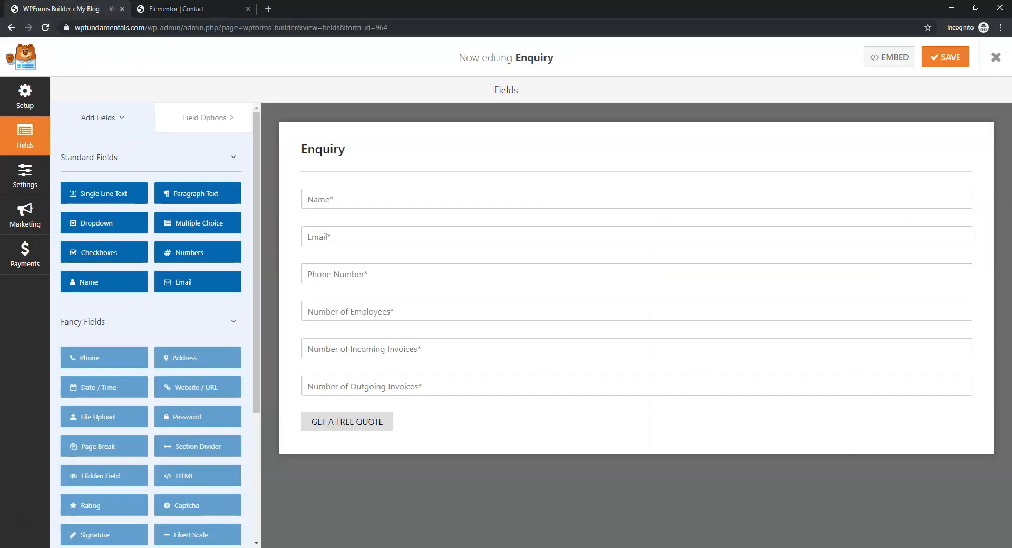
mouse_move(394, 213)
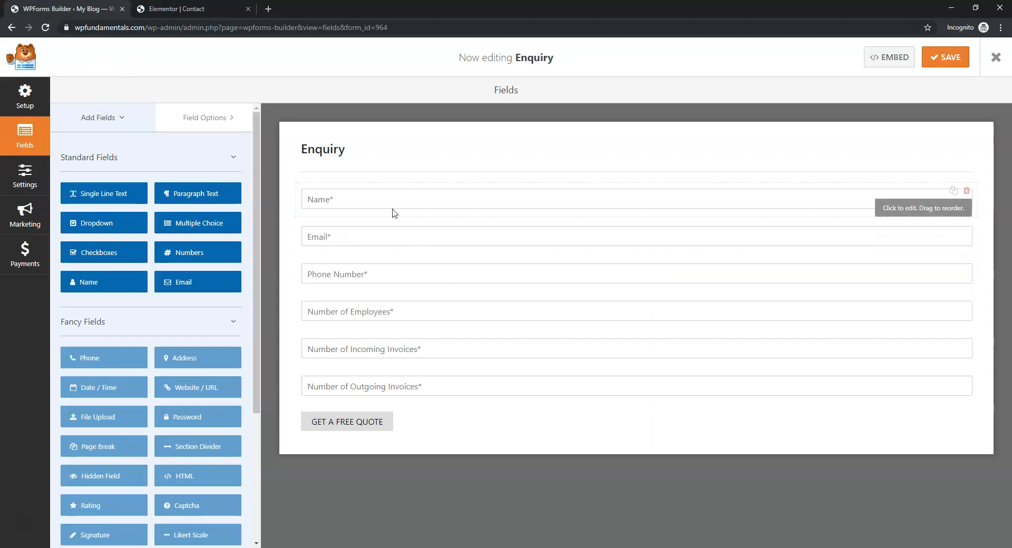
mouse_move(353, 282)
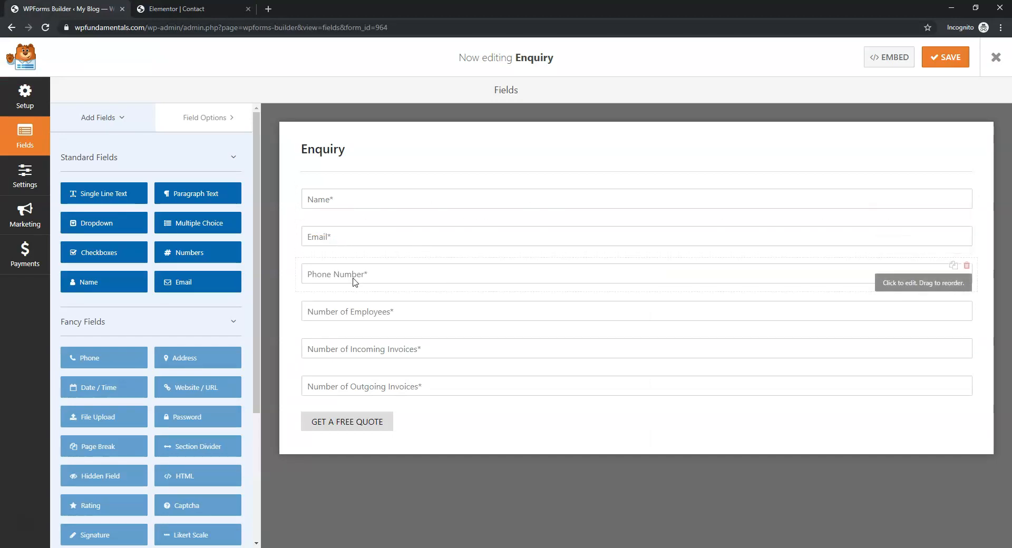
mouse_move(981, 267)
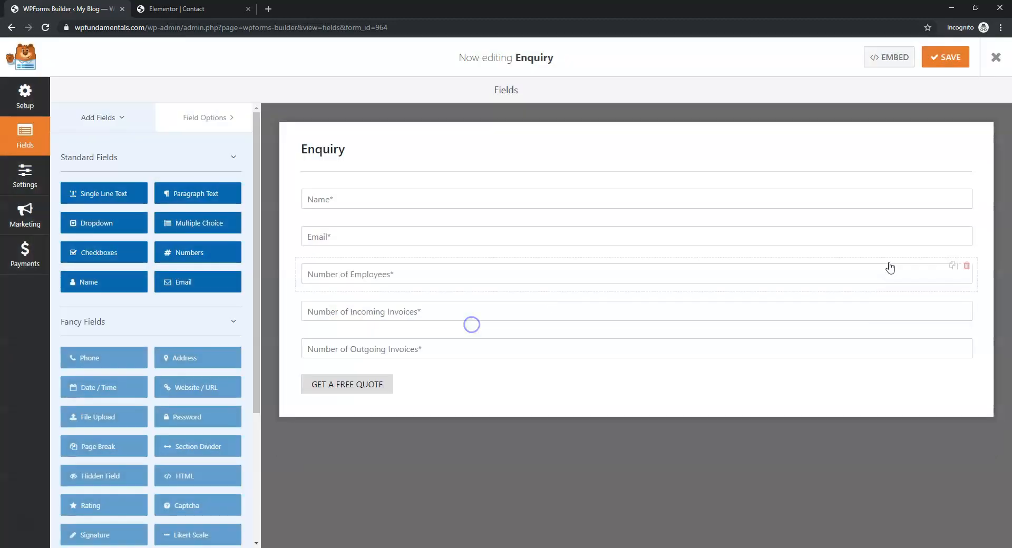
mouse_move(961, 271)
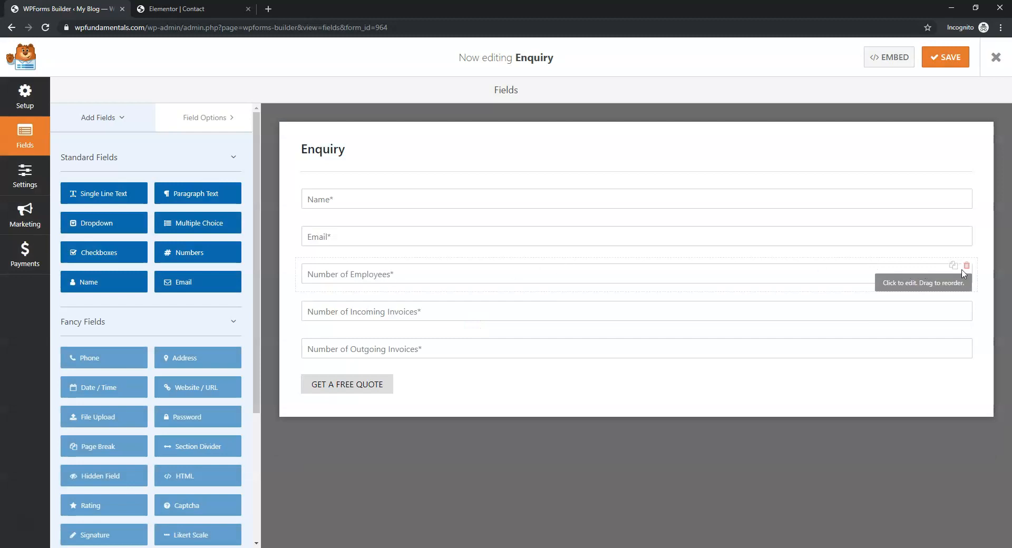
Step: Delete the Employees, Incoming and Outgoing Invoices fields and add a Paragraph Text field
left_click(967, 265)
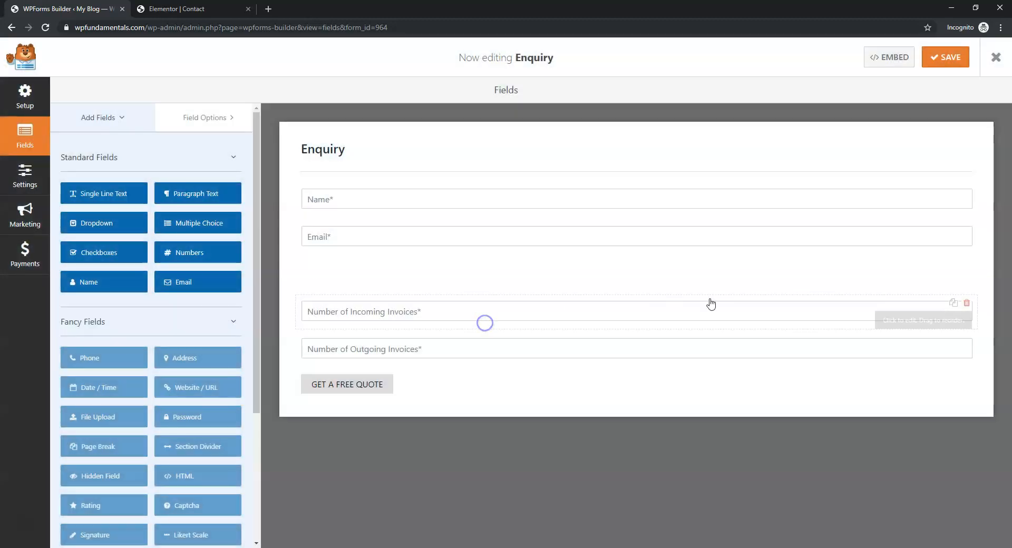
left_click(967, 303)
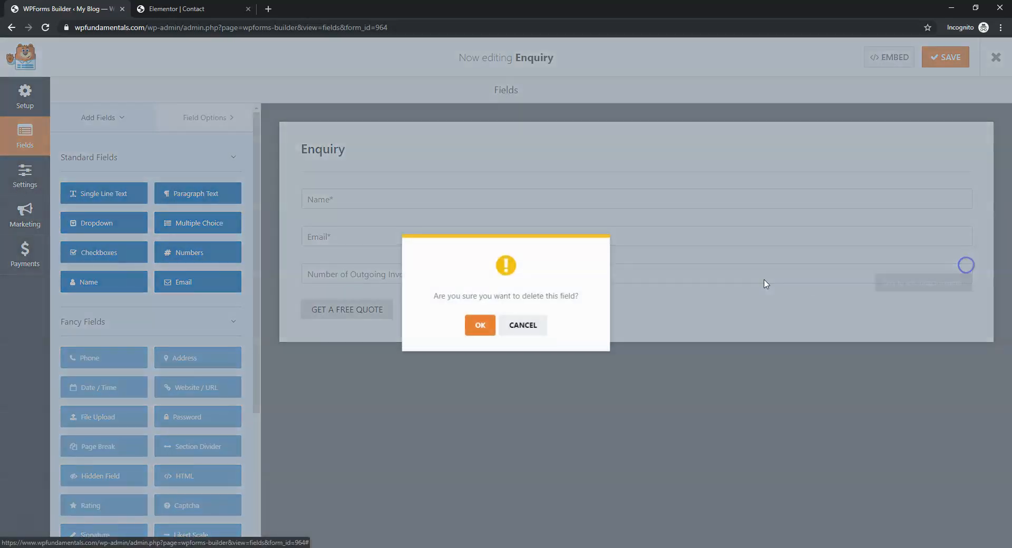
left_click(480, 325)
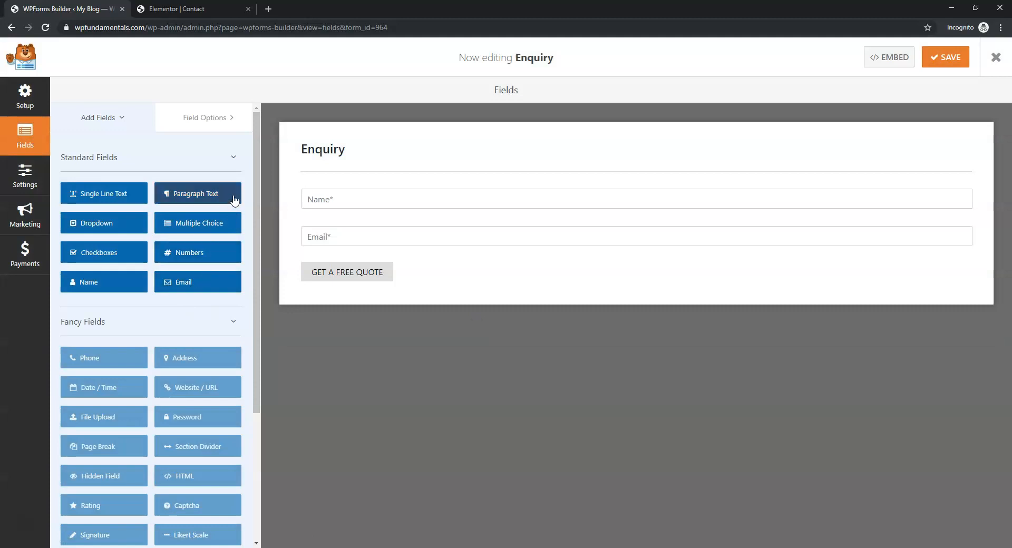
left_click(197, 193)
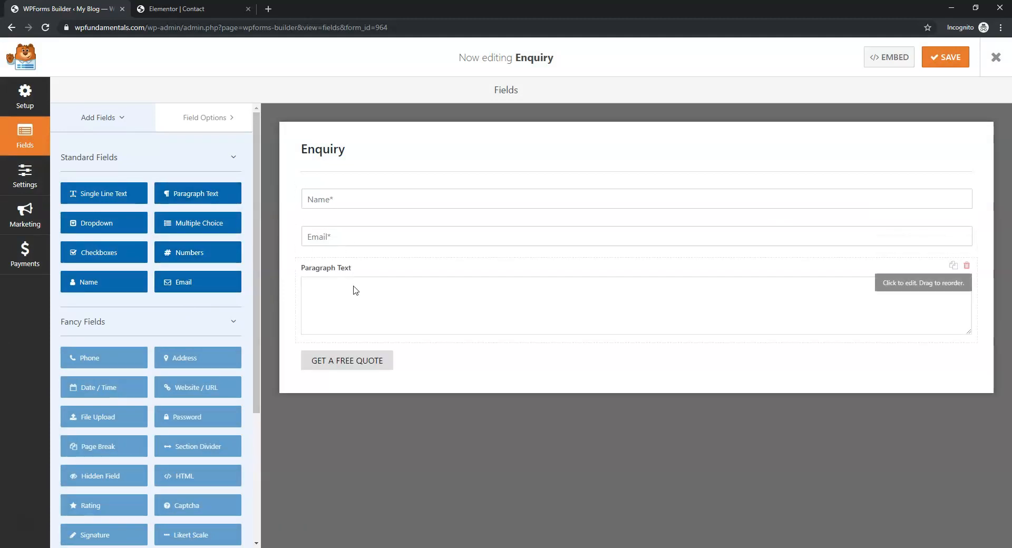
mouse_move(359, 304)
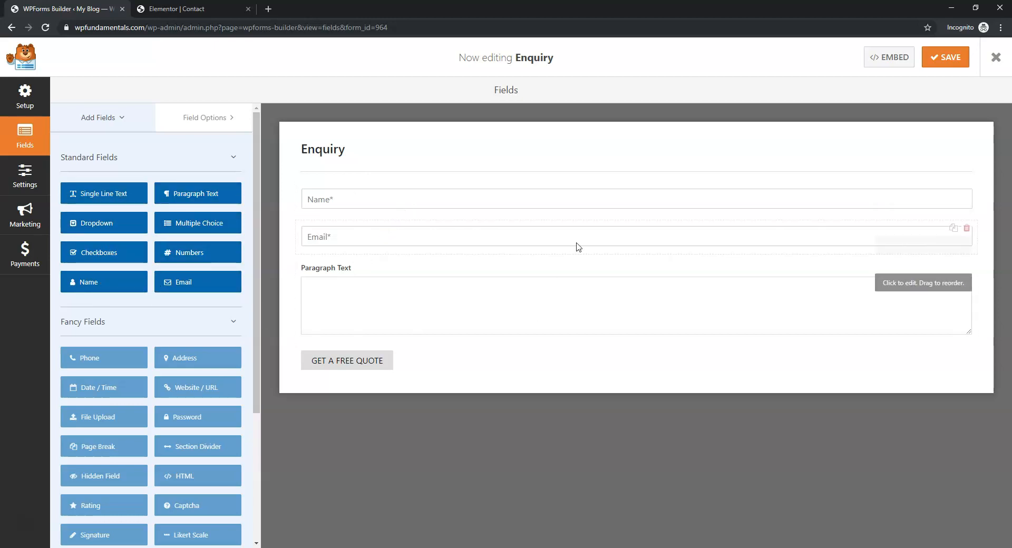
mouse_move(342, 376)
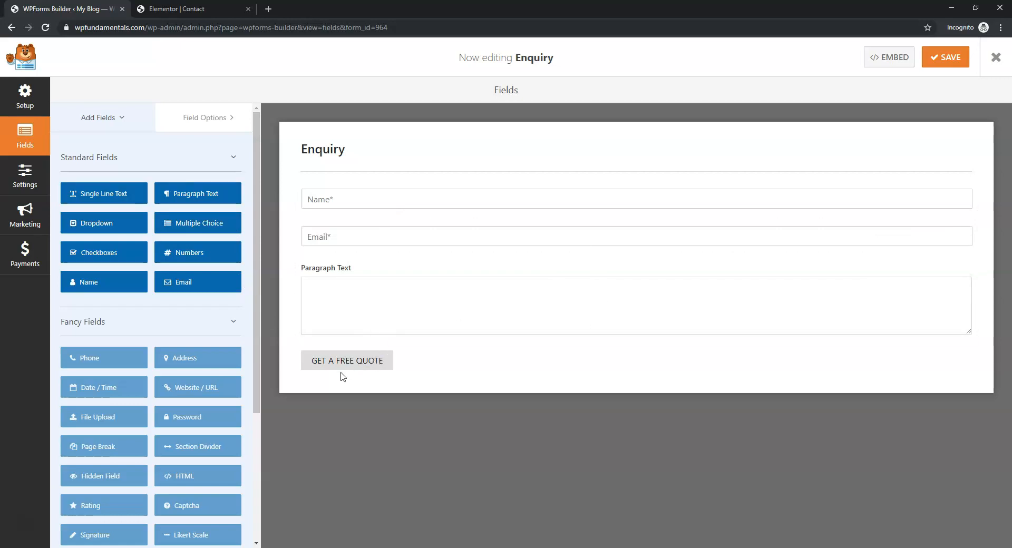
mouse_move(377, 370)
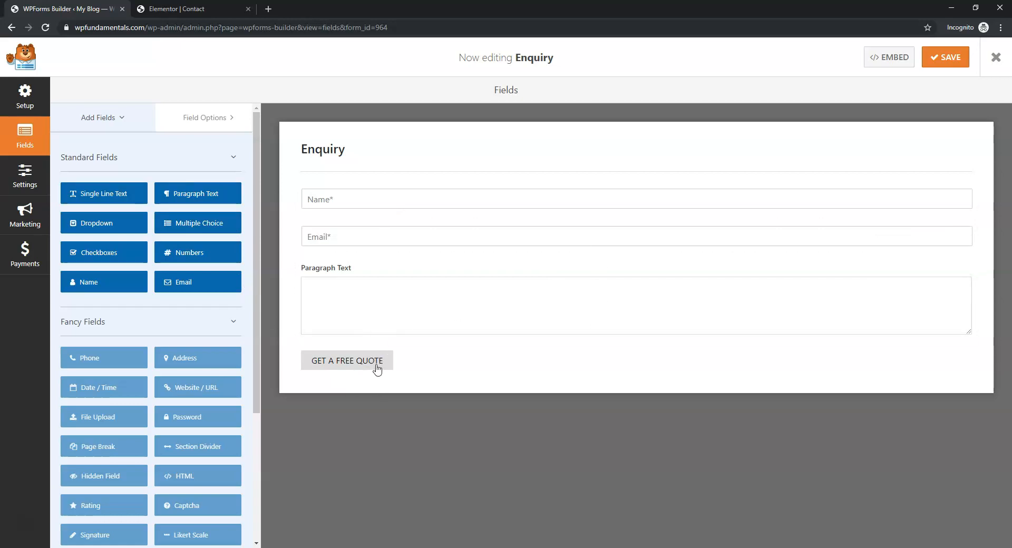
Step: Set the submit button text to 'Contact Me' and rename the form to 'Reach out to us!'
left_click(25, 176)
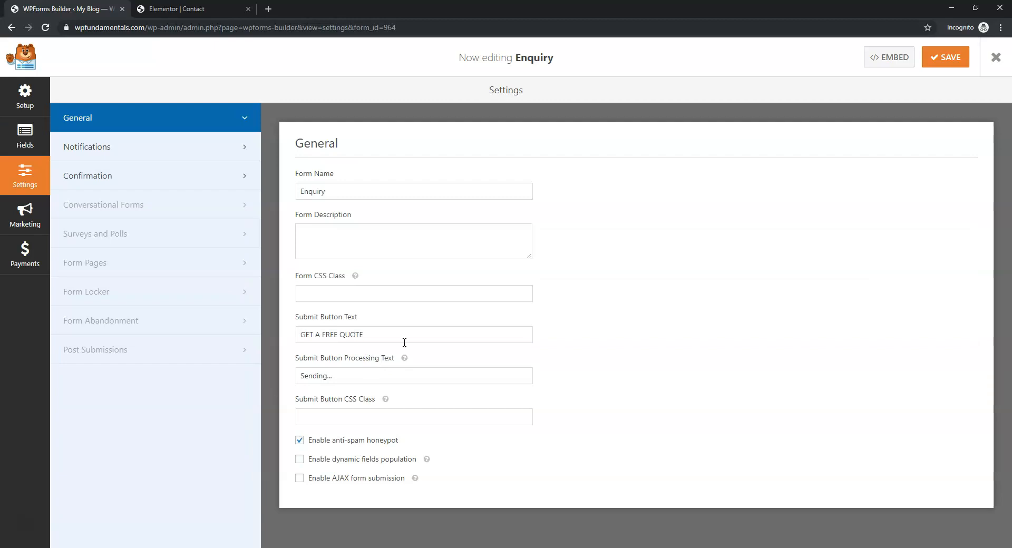
type("Co")
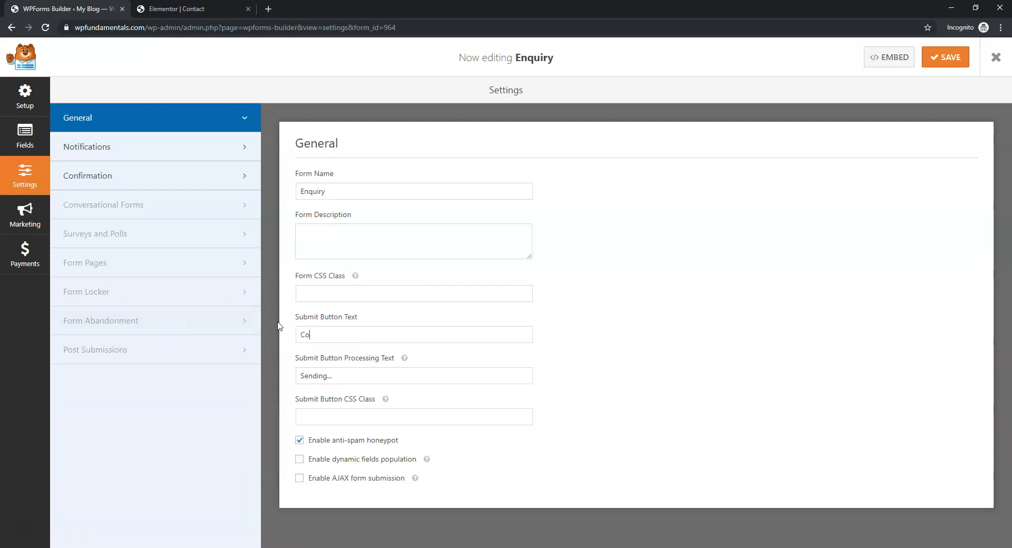
type("ntact Me")
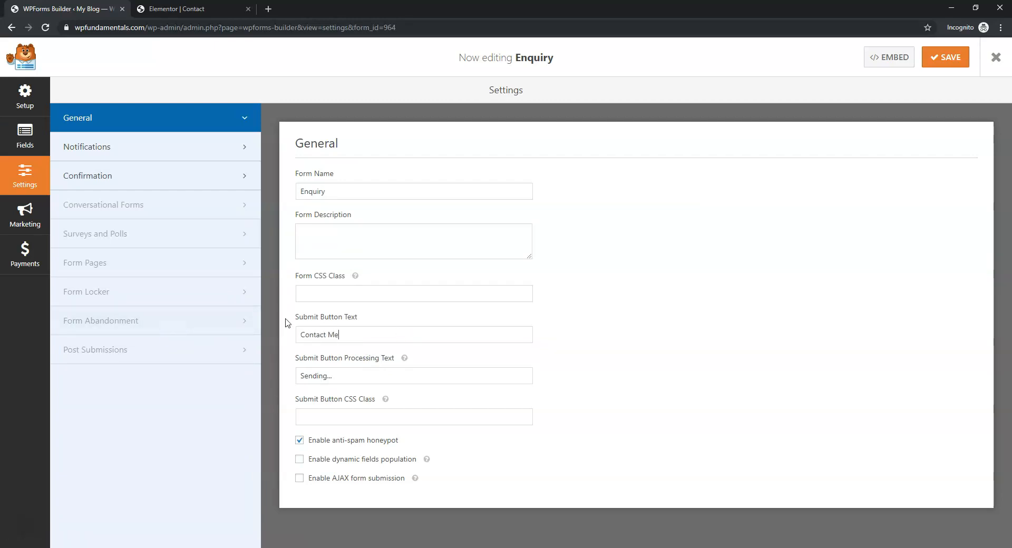
mouse_move(436, 186)
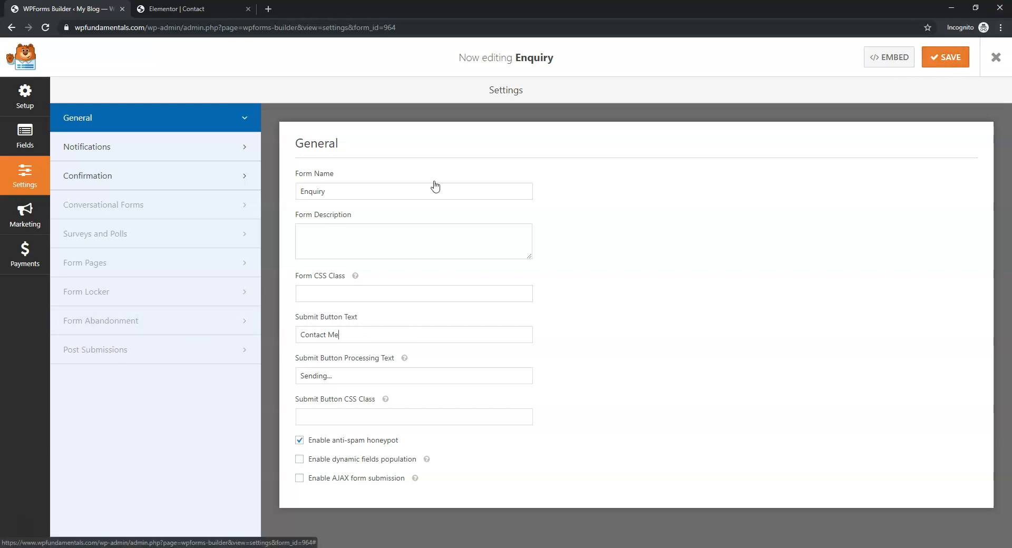
double_click(313, 192)
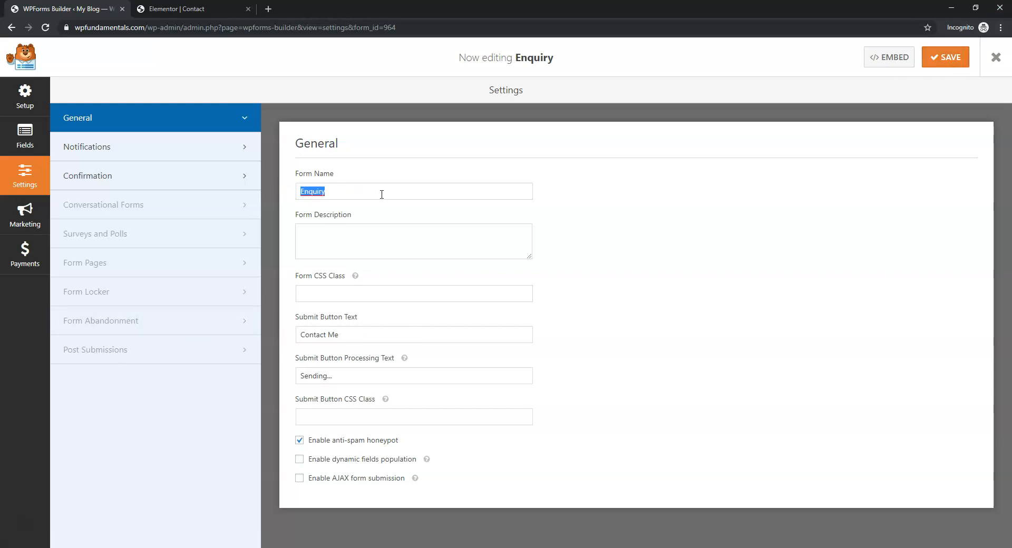
type("Reach out to us!")
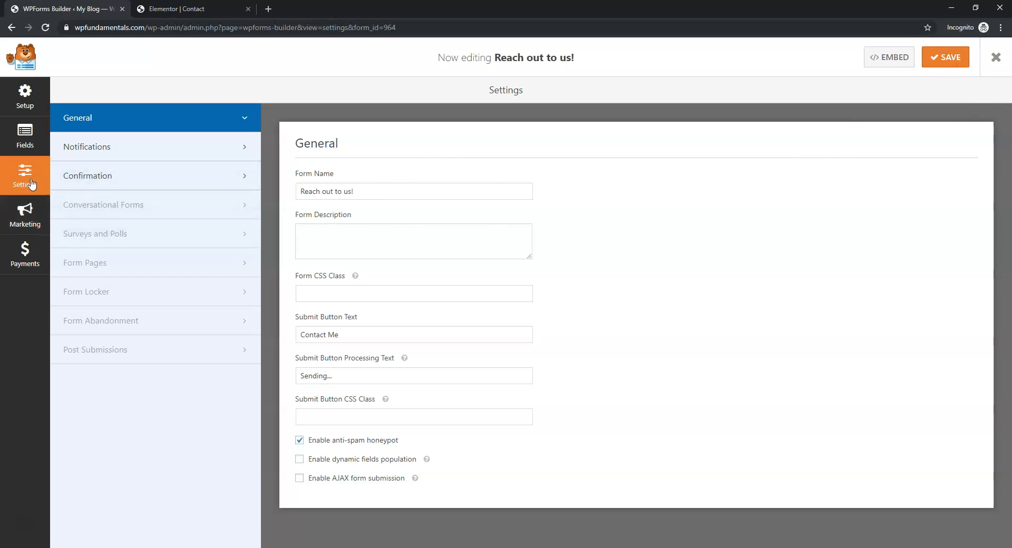
Step: Review the Default Notification, which sends entries to the admin email address
left_click(87, 146)
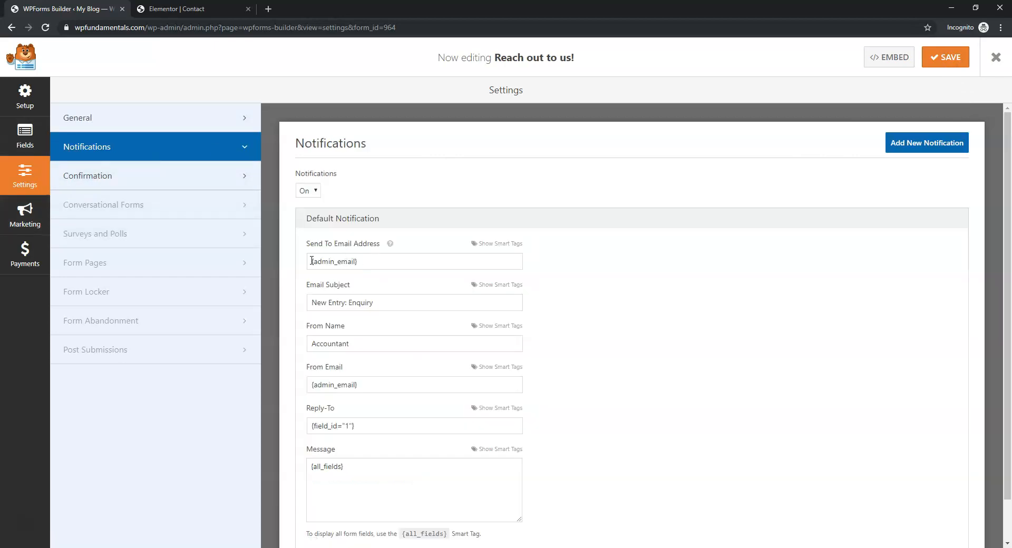
mouse_move(390, 244)
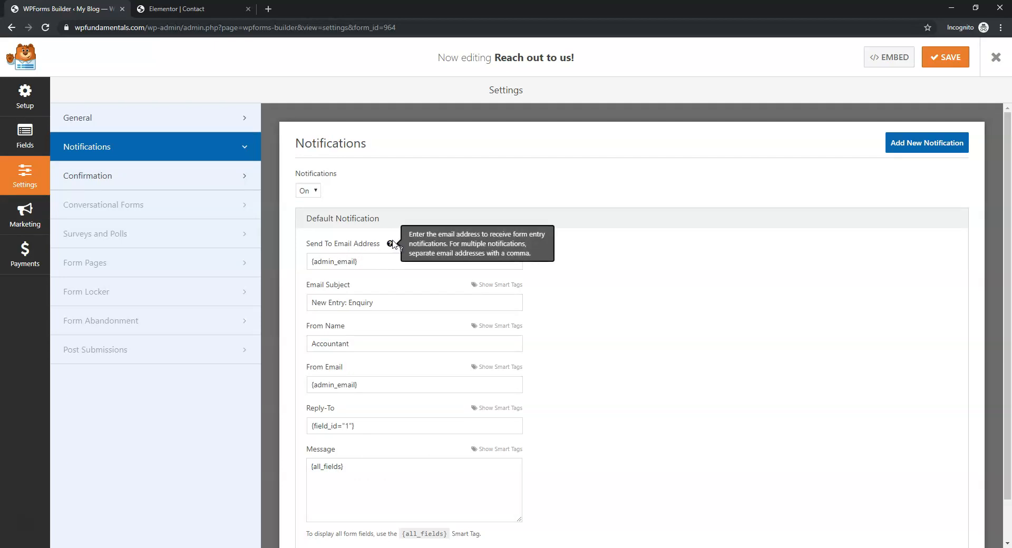
mouse_move(395, 246)
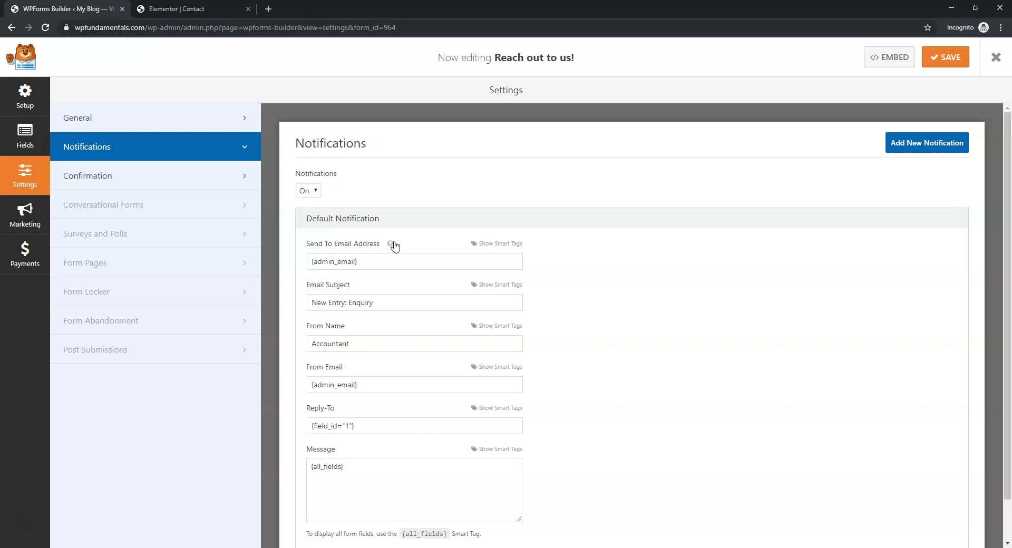
mouse_move(393, 250)
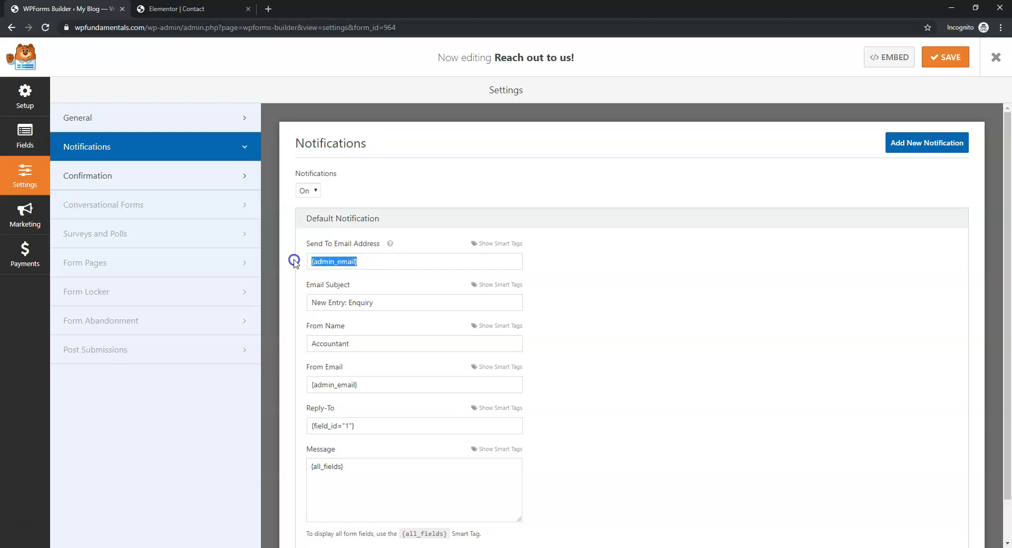
left_click(946, 57)
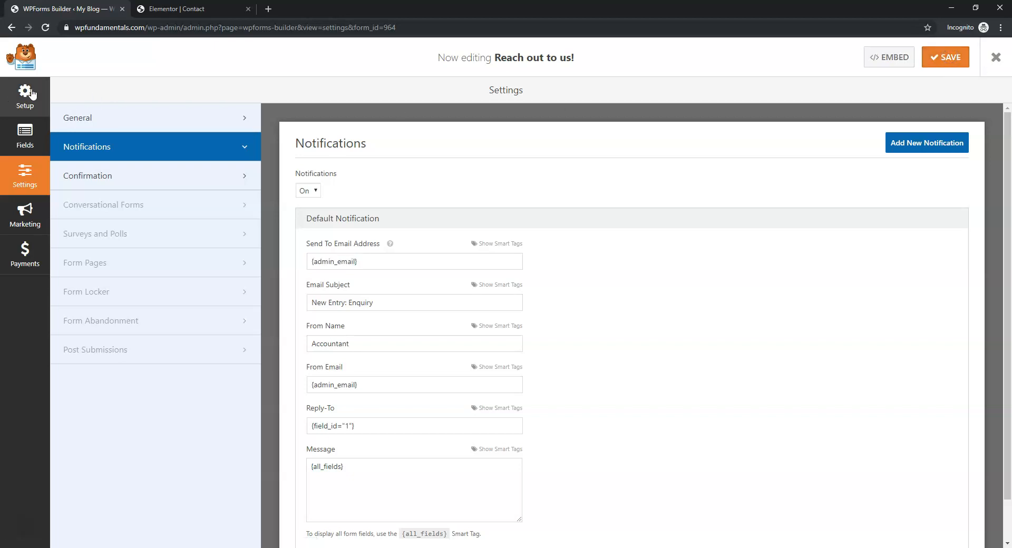
Step: Exit the builder and paste [wpforms id="964"] into the Contact page's Shortcode widget
left_click(995, 57)
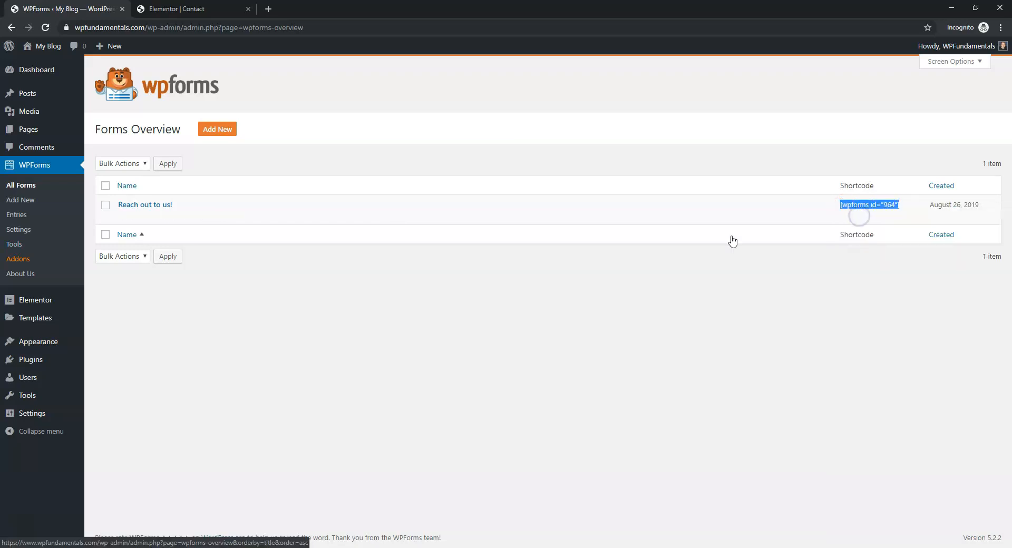
left_click(187, 8)
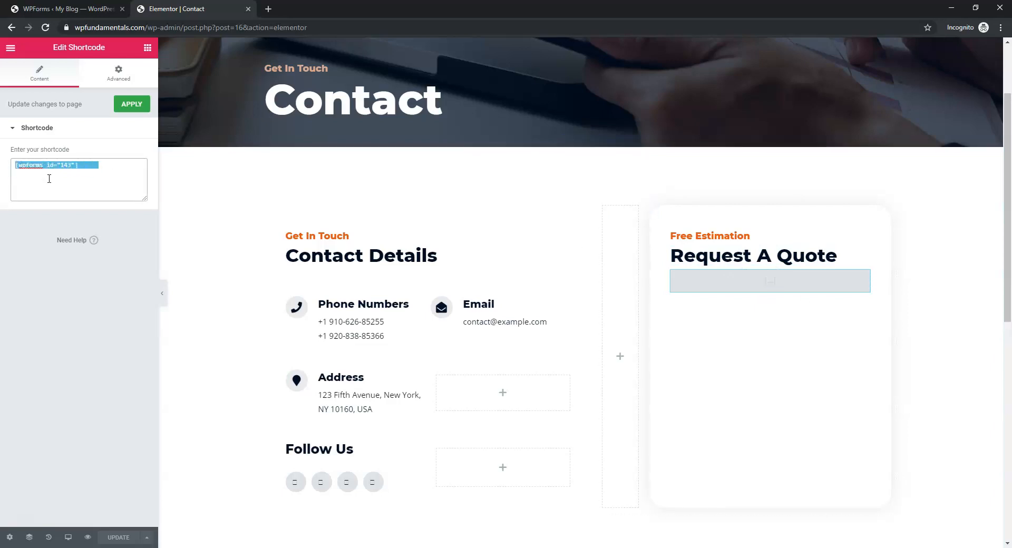
type("[wpforms id=\"964\"]")
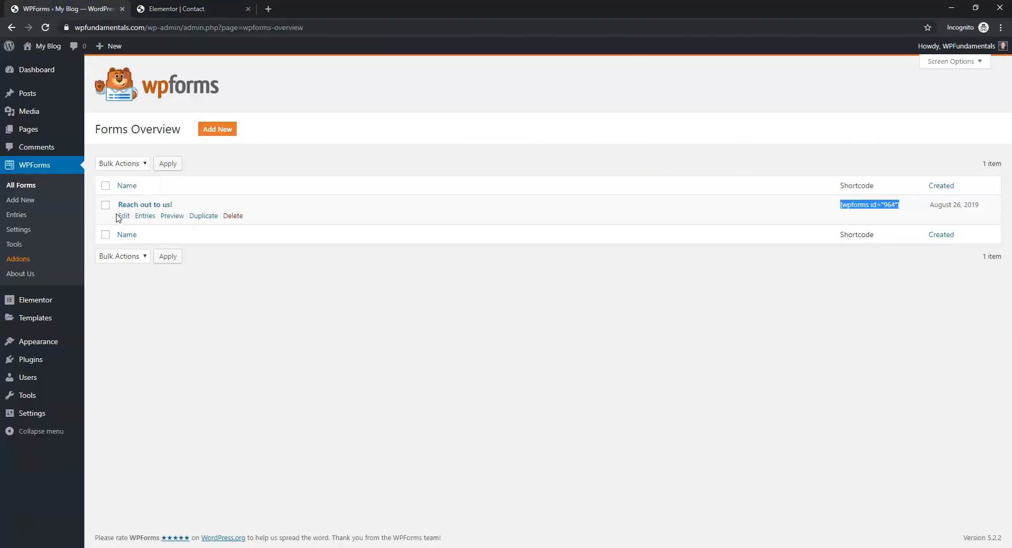
Step: Clear the Paragraph Text field's label, give it the description 'Your Message', and save
left_click(123, 215)
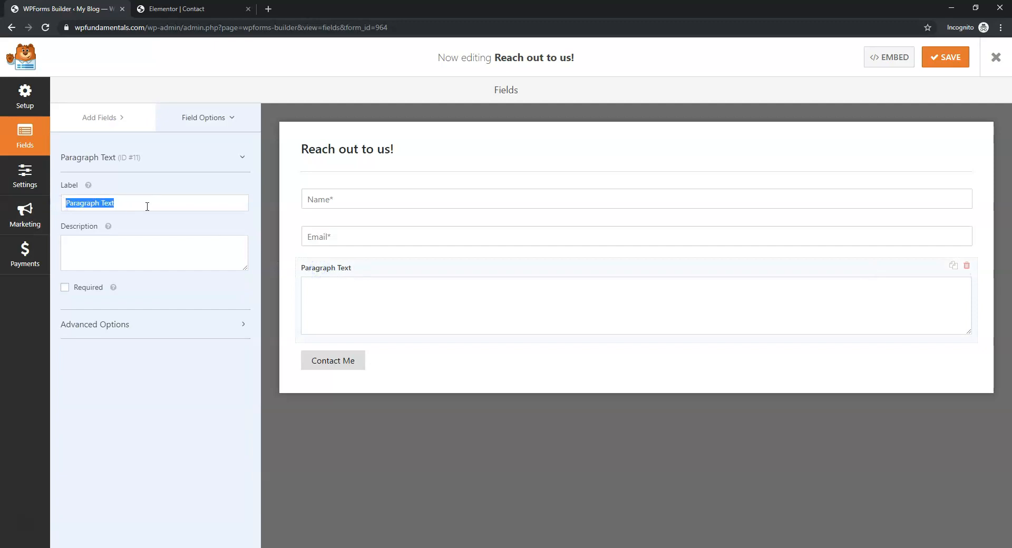
type("Your M")
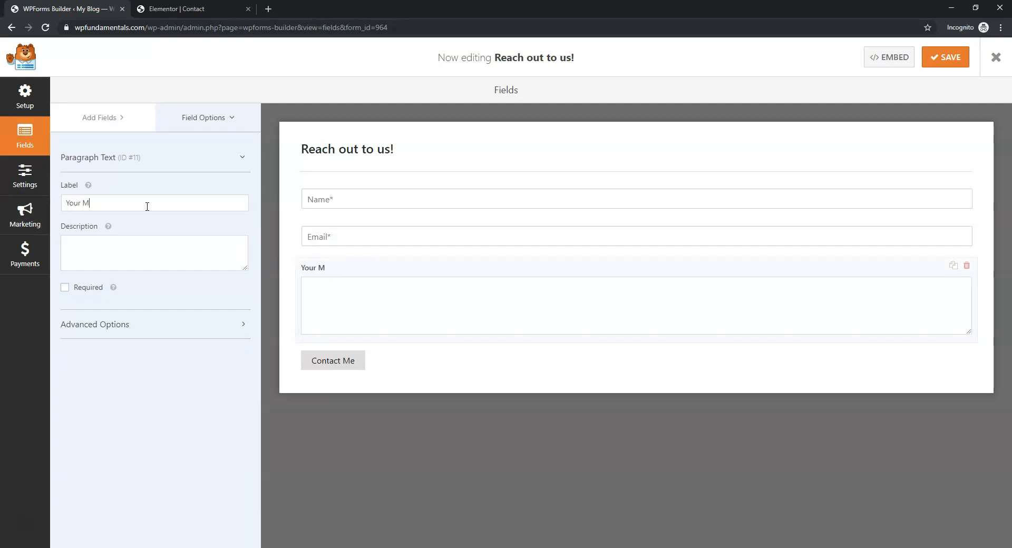
type("essag")
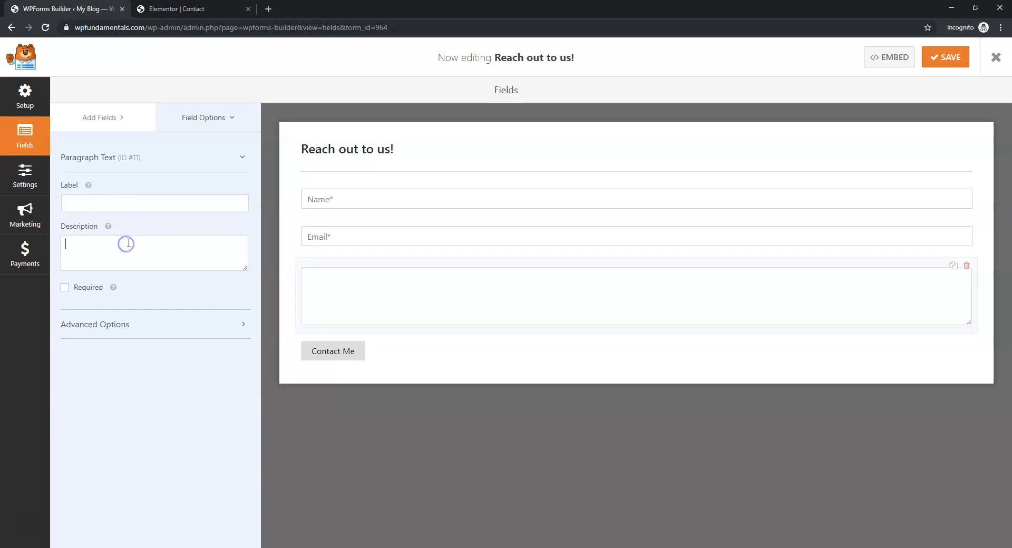
type("Your Mes")
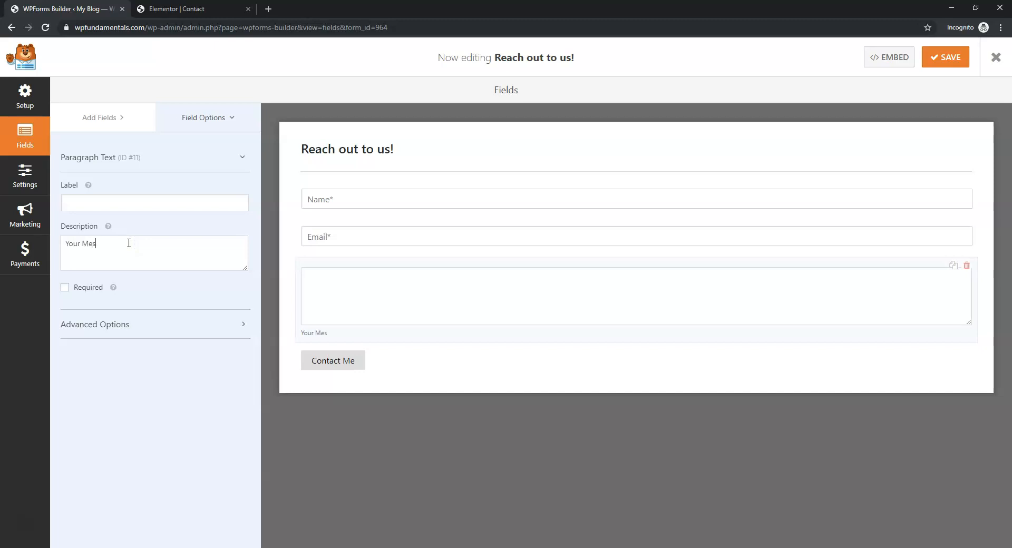
type("sage")
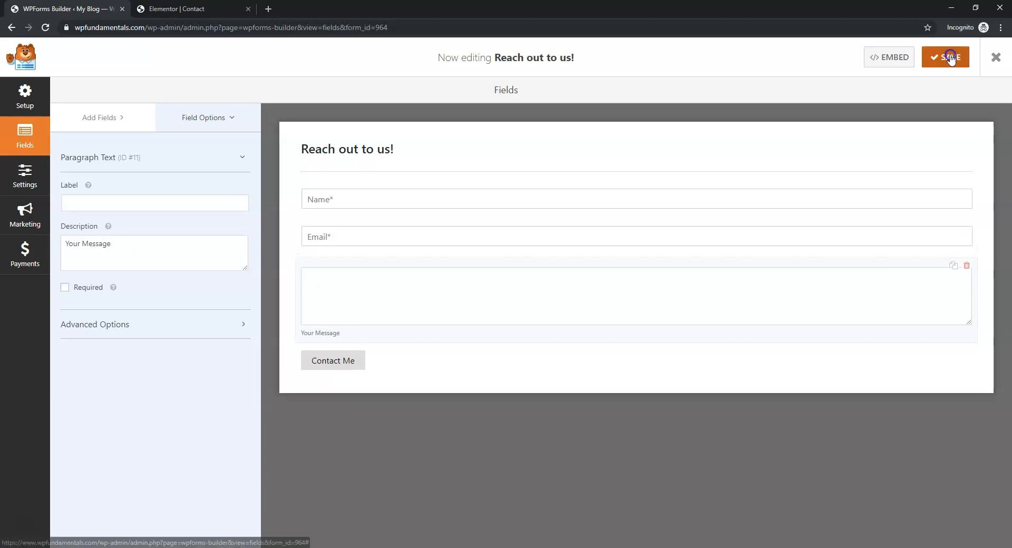
left_click(193, 8)
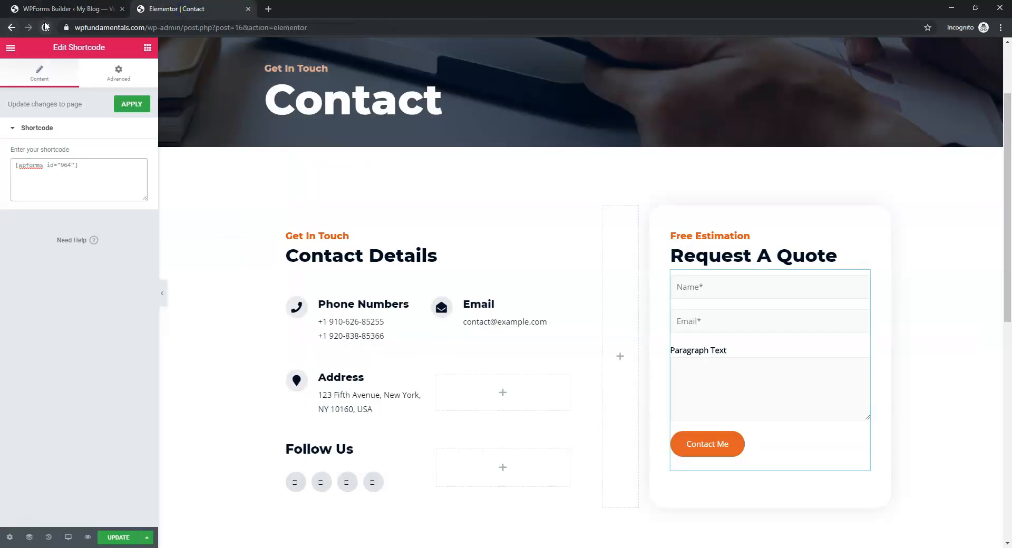
Step: Update the Contact page, check the refreshed form, and delete the Free Estimation heading
left_click(118, 537)
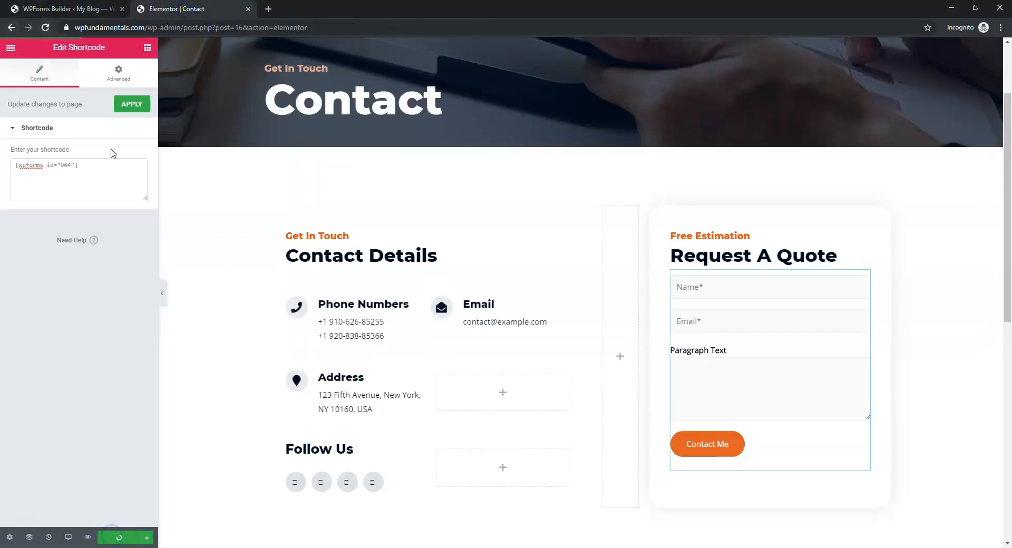
left_click(132, 104)
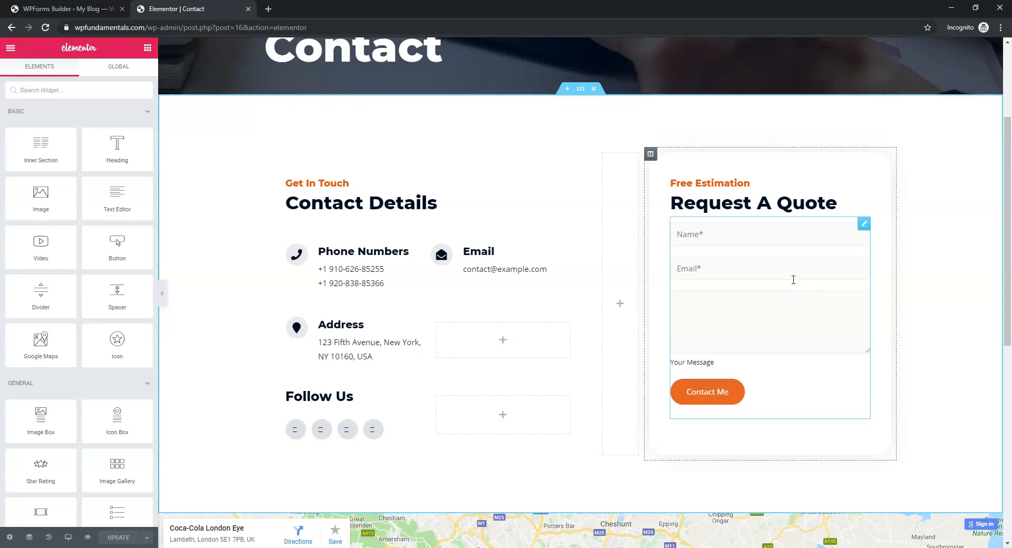
mouse_move(776, 270)
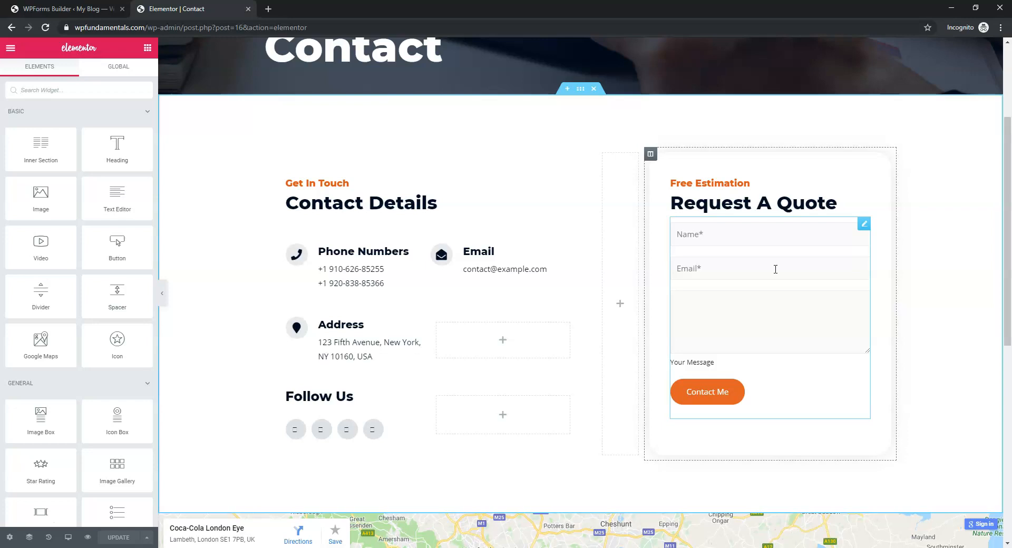
left_click(710, 183)
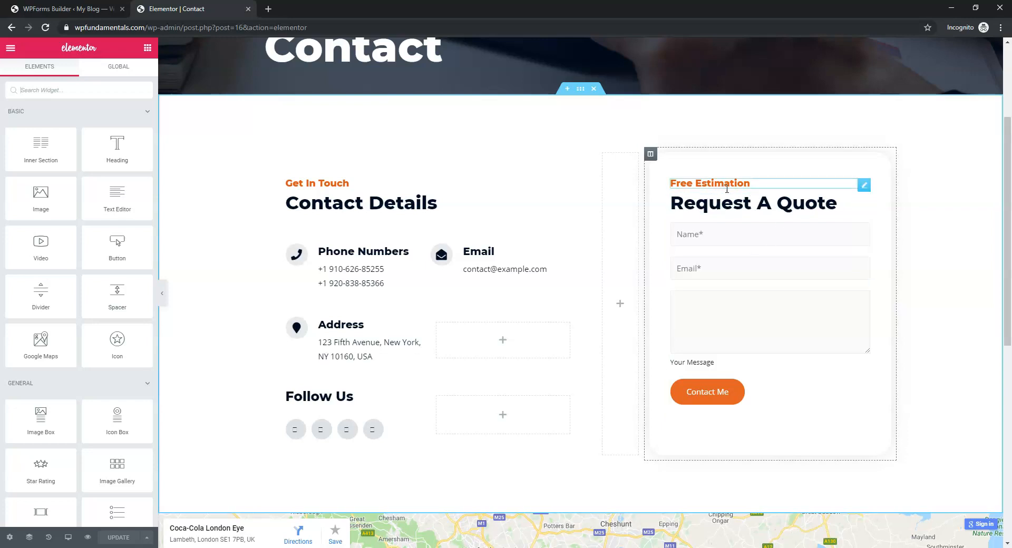
left_click(709, 184)
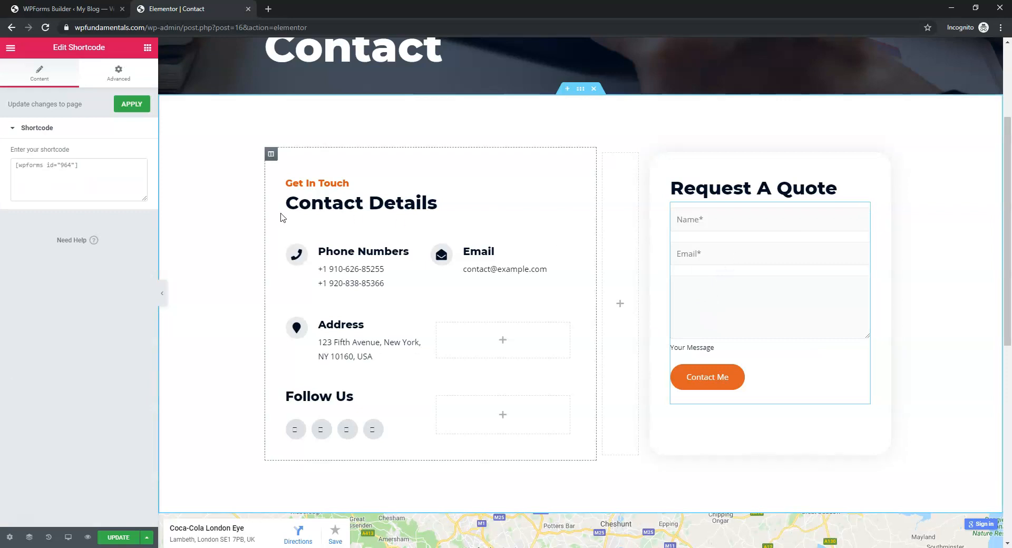
Step: Return to the 'Reach out to us!' form builder and exit it to the WPForms forms overview
left_click(64, 8)
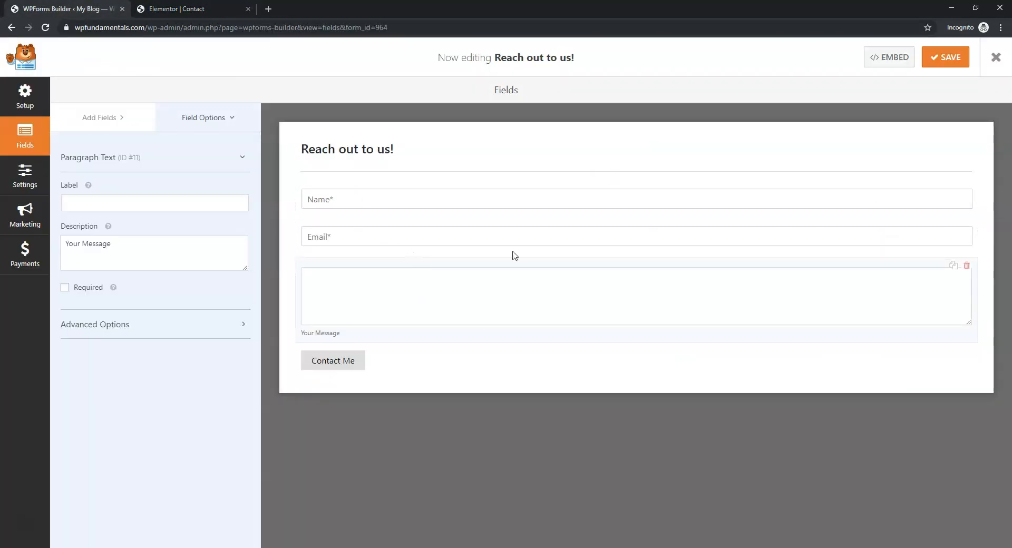
left_click(996, 57)
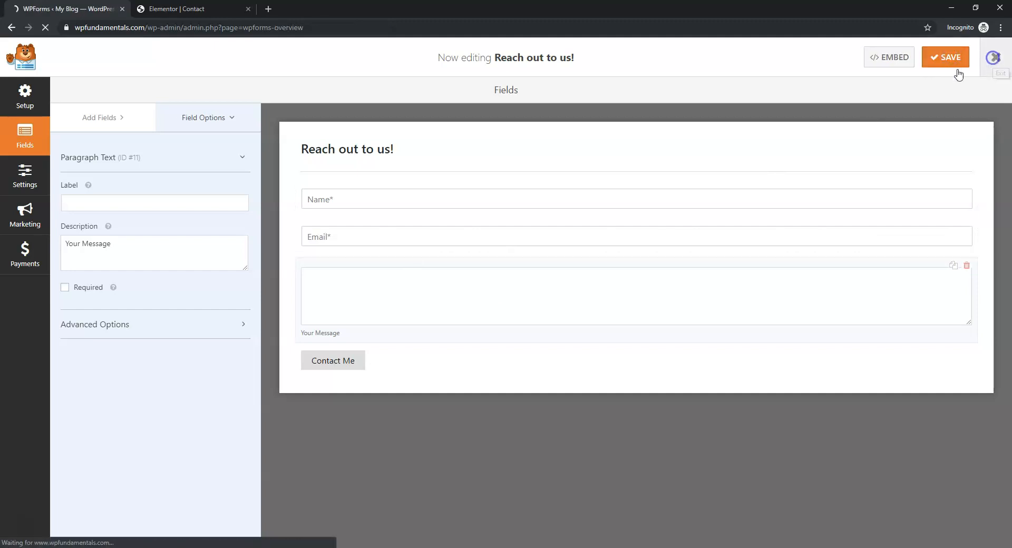